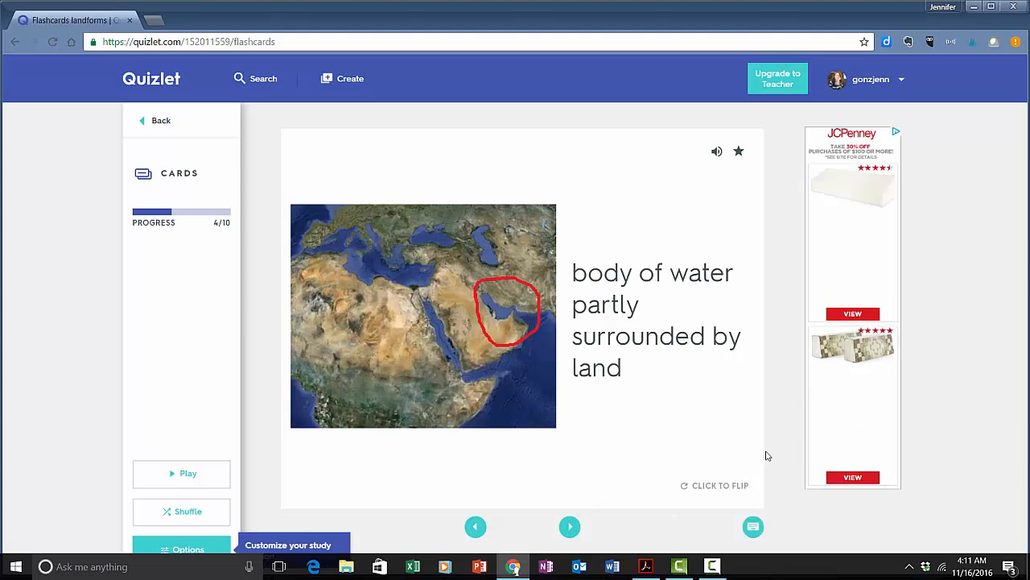
# - Advance to the fifth landforms flashcard, flip it to show river, then return to recent sets
pyautogui.click(570, 527)
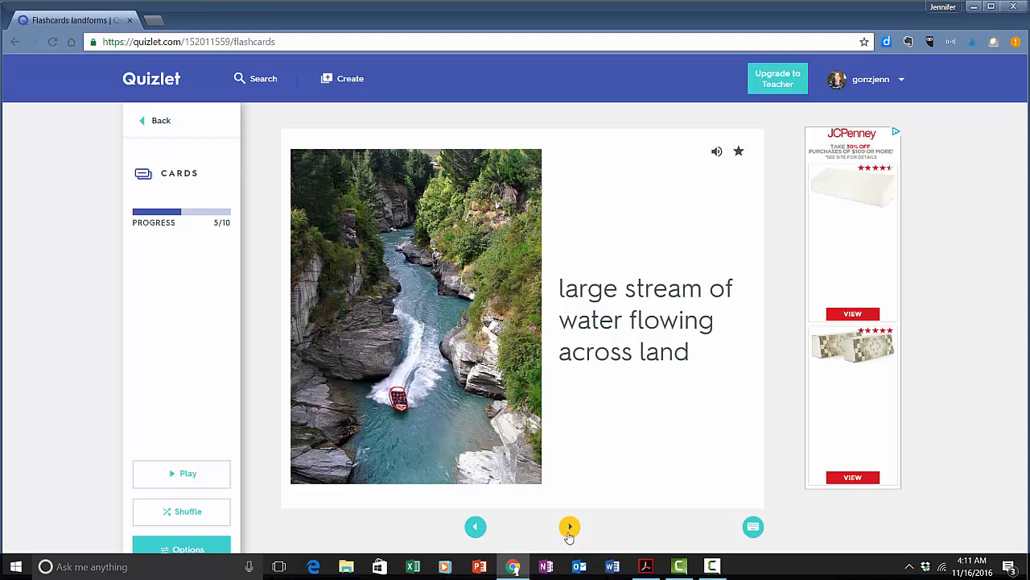
pyautogui.click(570, 527)
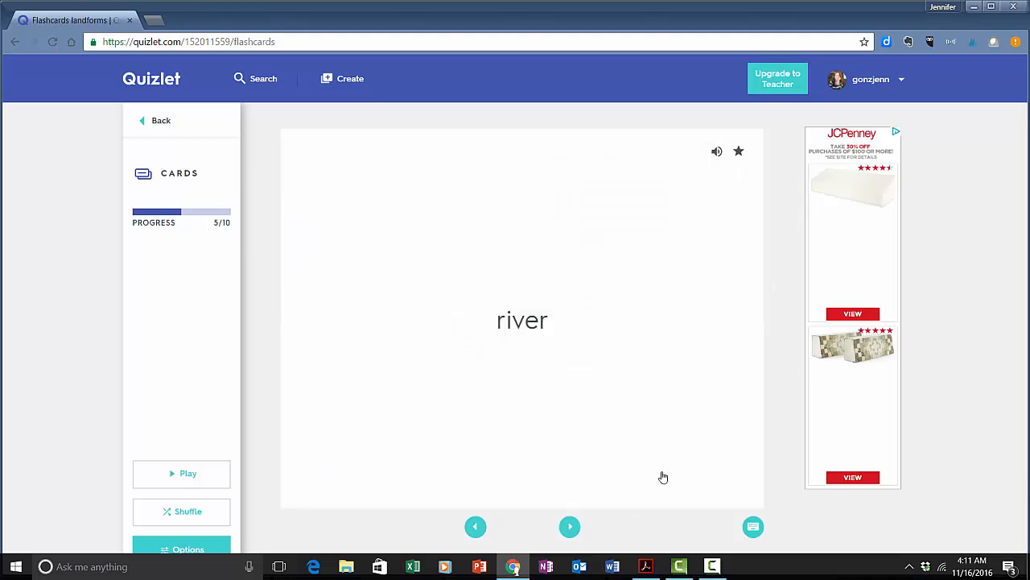
pyautogui.click(151, 78)
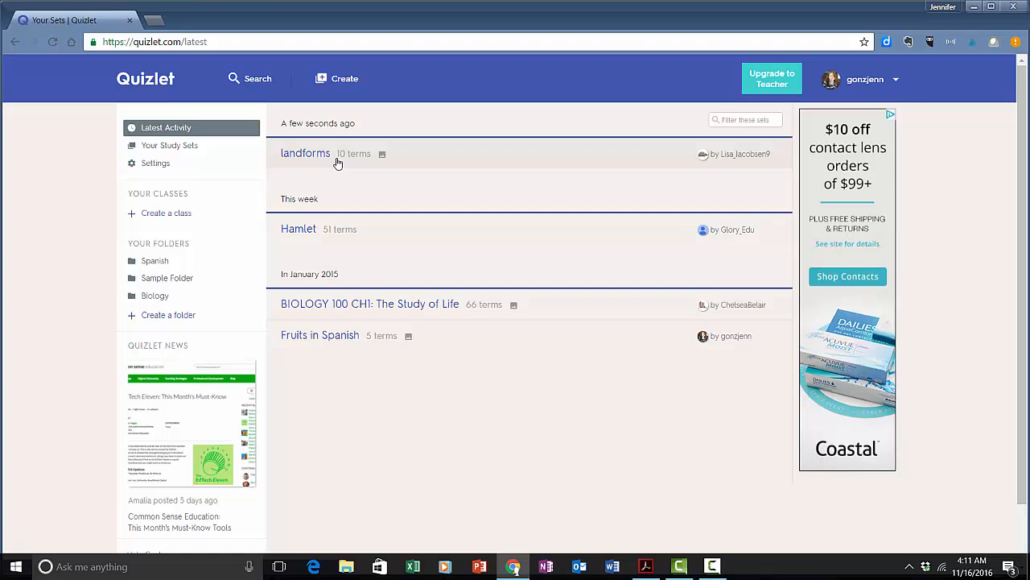
pyautogui.moveTo(440, 385)
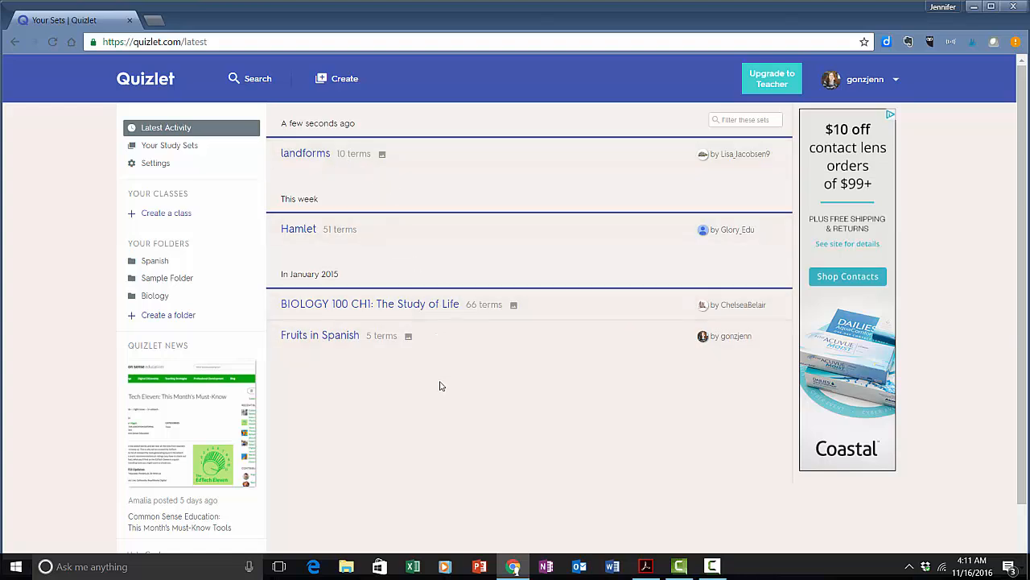
pyautogui.moveTo(439, 203)
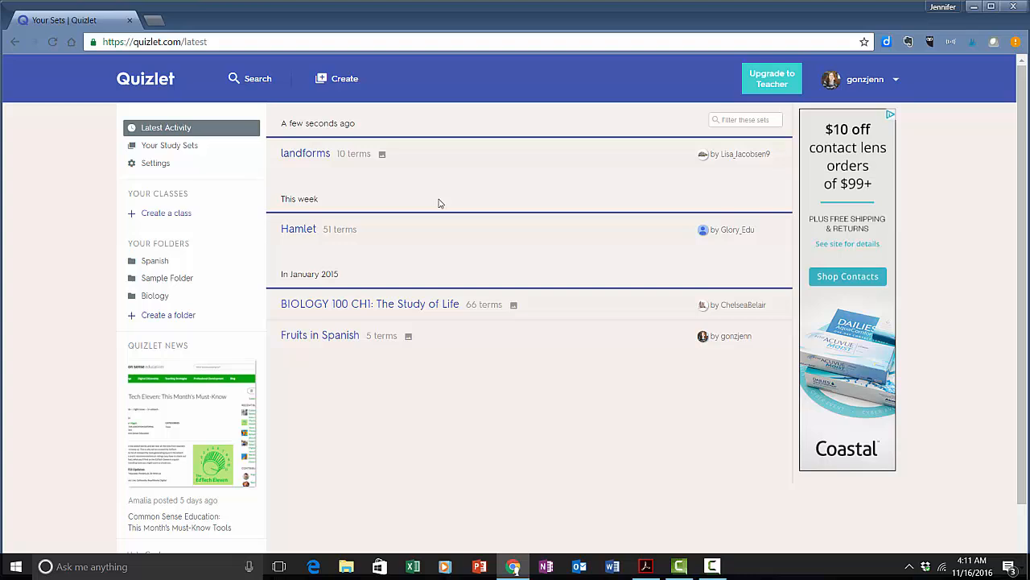
# - Start a new Quizlet study set from the Latest Activity page
pyautogui.click(336, 78)
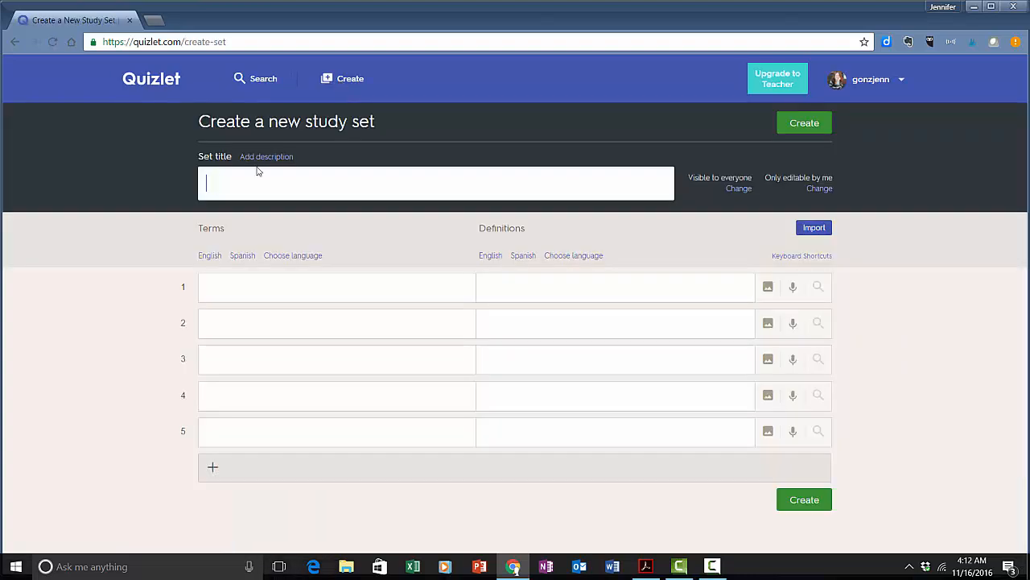
# - Enter the set title 'Colors in Spanish' and type 'green' as the first term
pyautogui.write('Colors in Spanish')
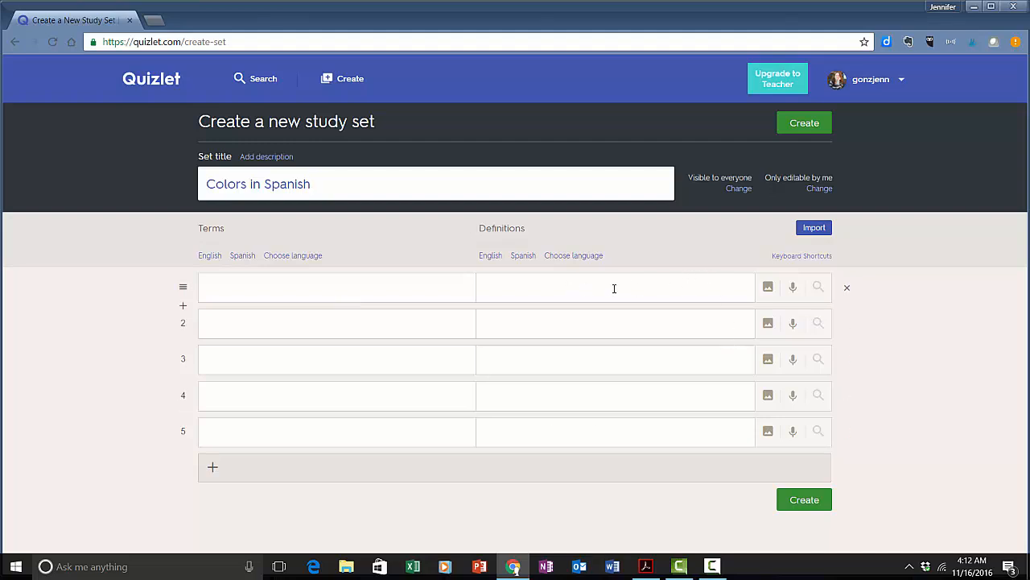
pyautogui.write('g')
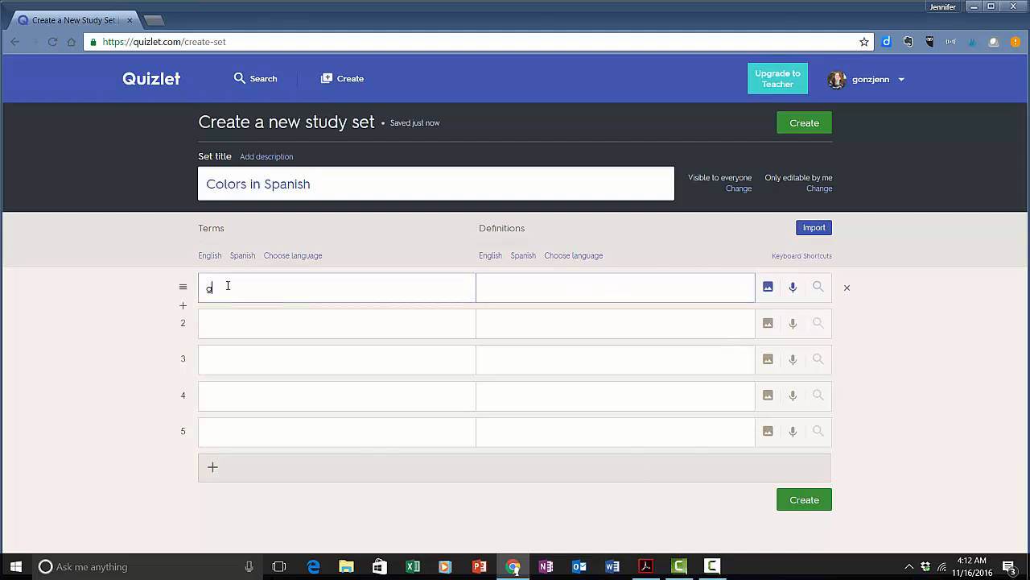
pyautogui.write('reen')
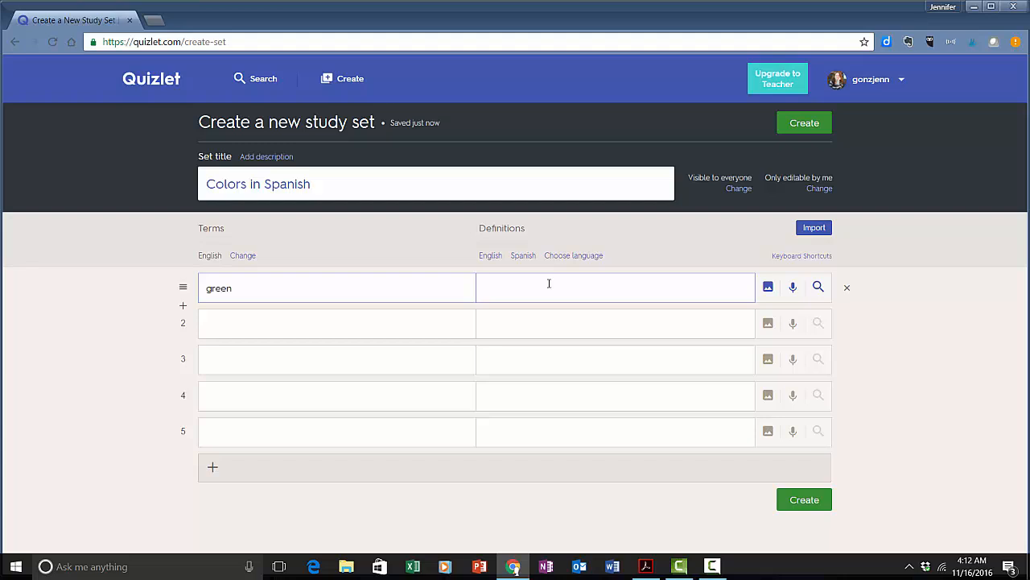
# - Make definitions Spanish, define green as verde, and add yellow–amarillo as card two
pyautogui.click(523, 255)
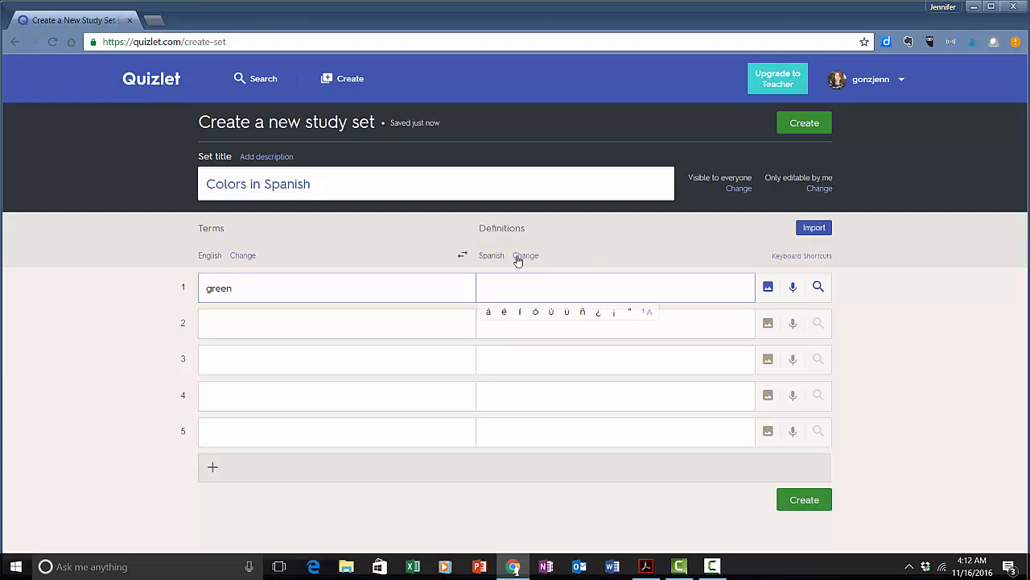
pyautogui.click(616, 288)
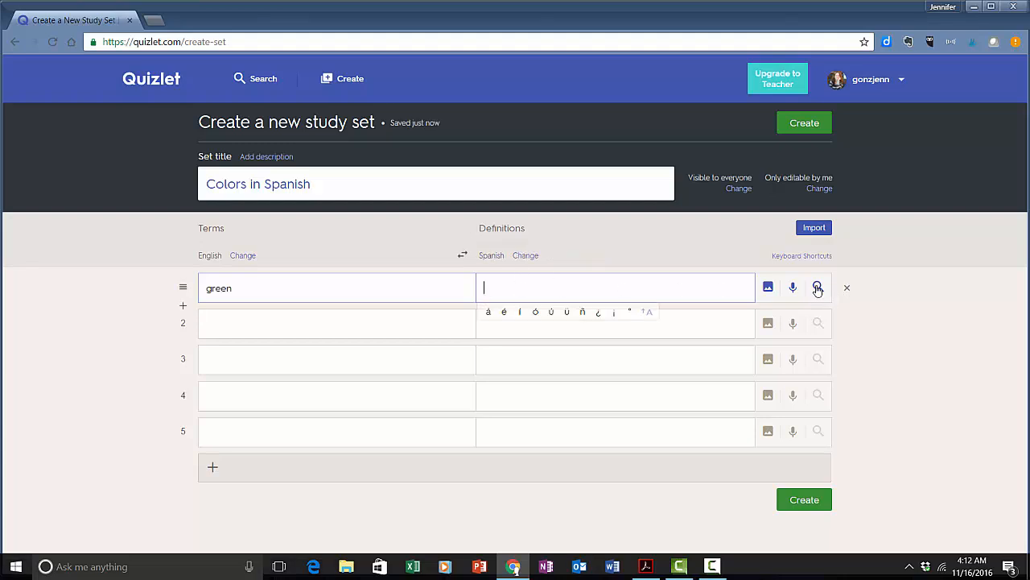
pyautogui.click(817, 288)
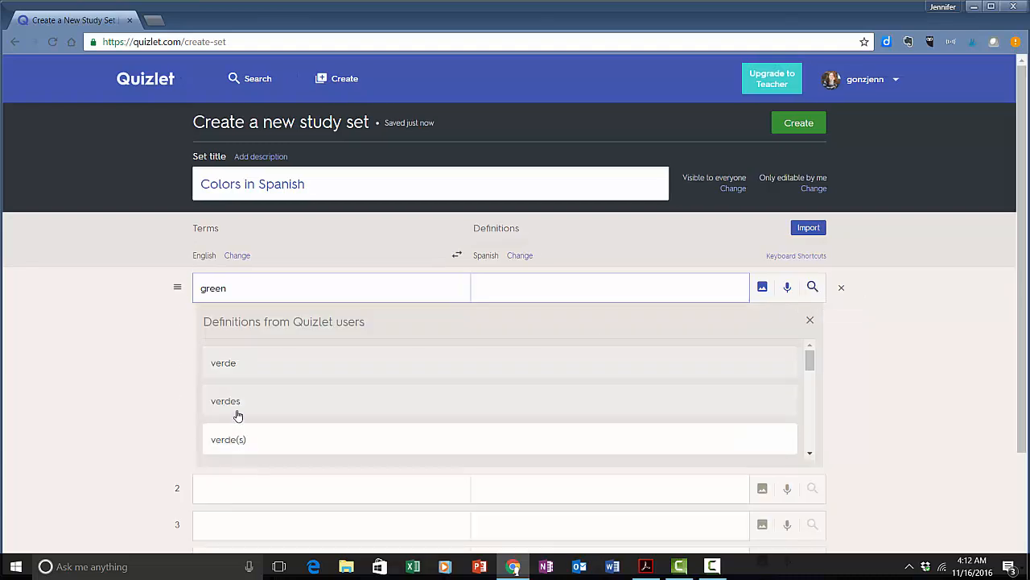
pyautogui.moveTo(229, 369)
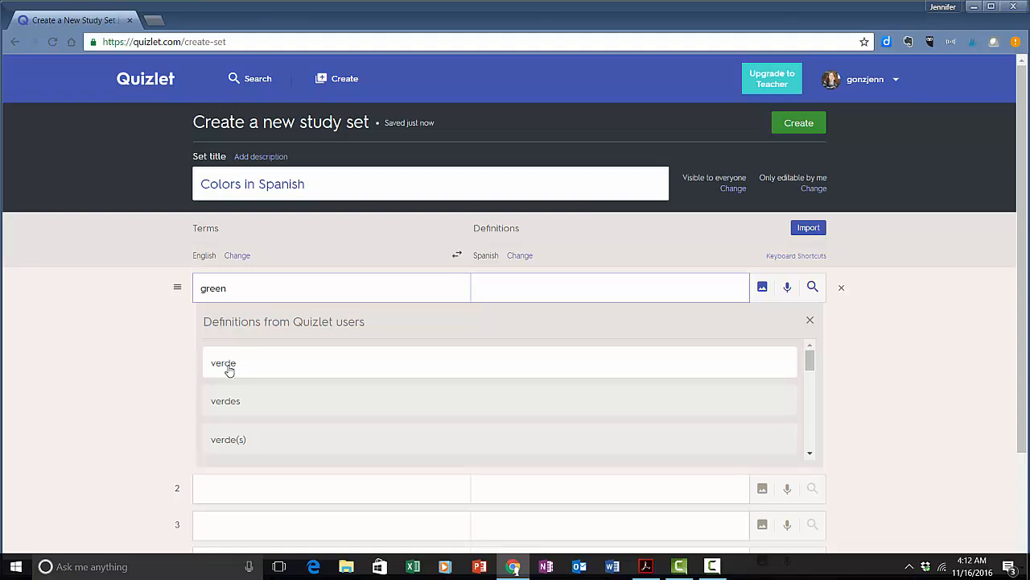
pyautogui.click(223, 363)
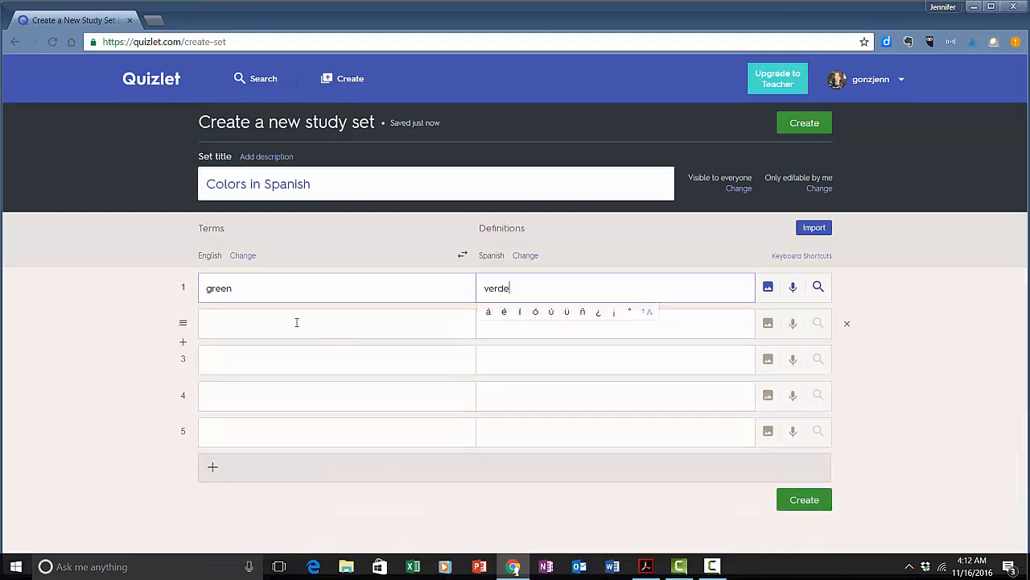
pyautogui.write('yellow')
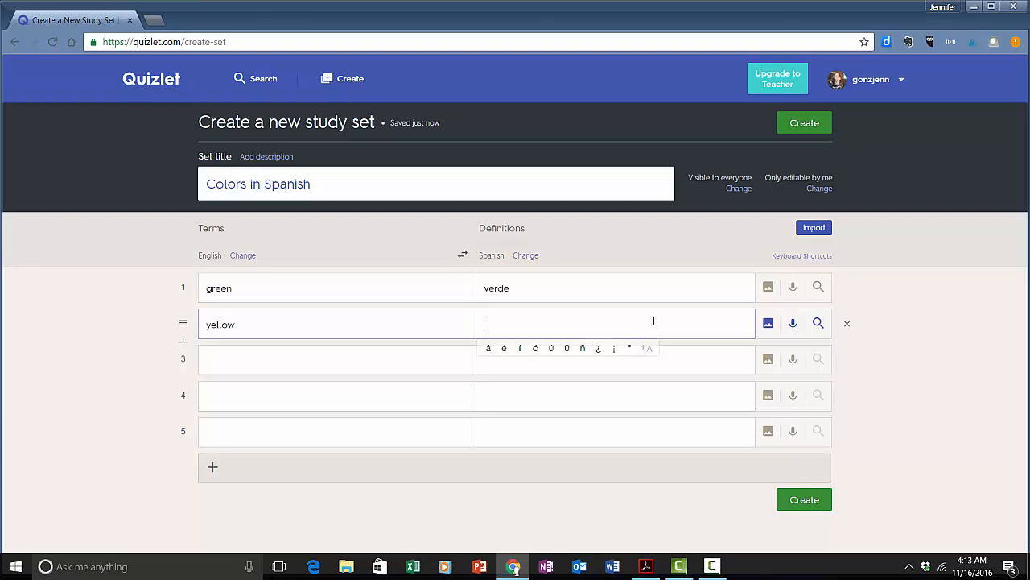
pyautogui.write('amarillo')
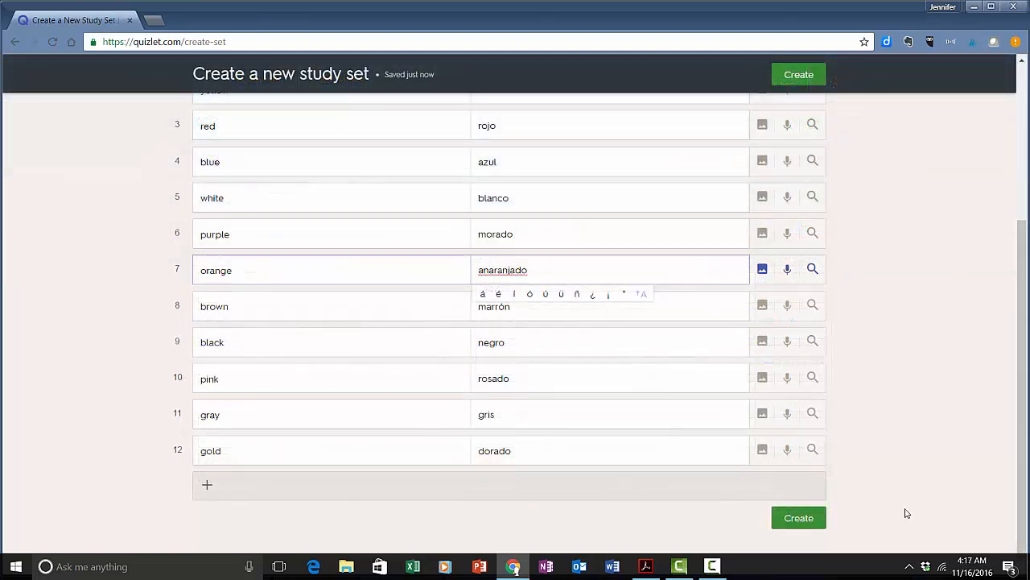
# - Create the Colors in Spanish set once all twelve colour cards are filled
pyautogui.click(799, 517)
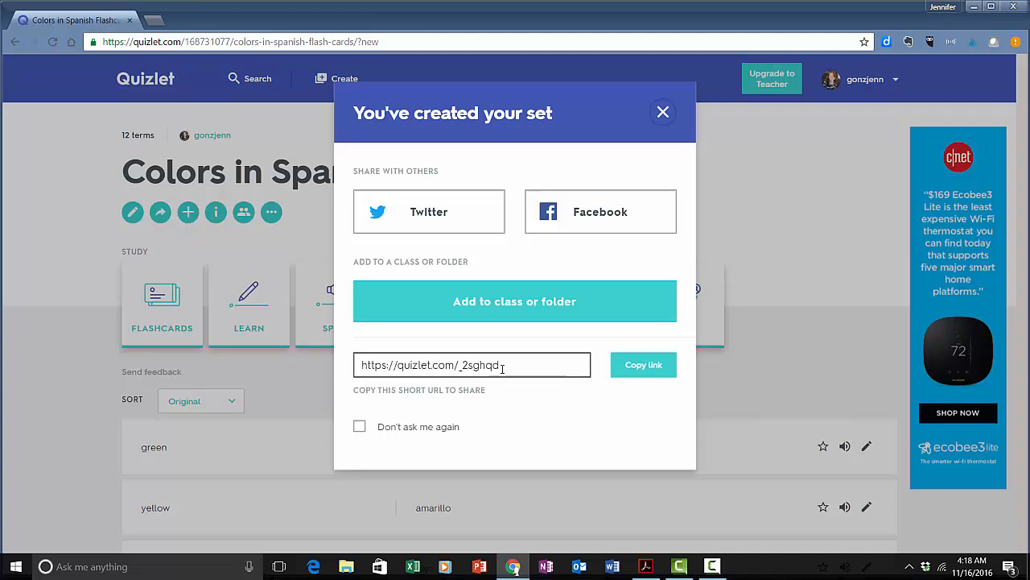
# - Close the 'You've created your set' sharing dialog
pyautogui.click(663, 112)
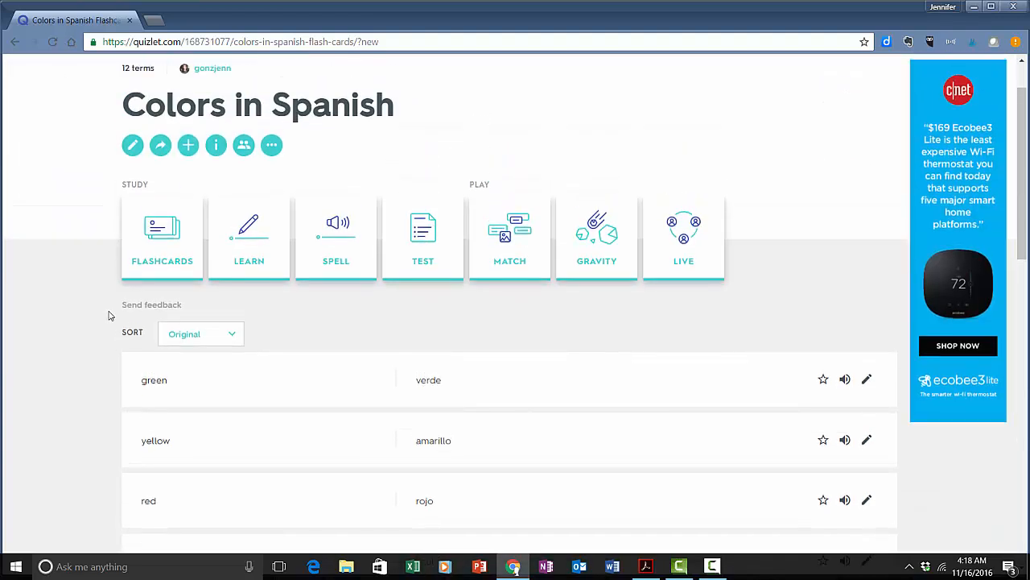
pyautogui.moveTo(121, 275)
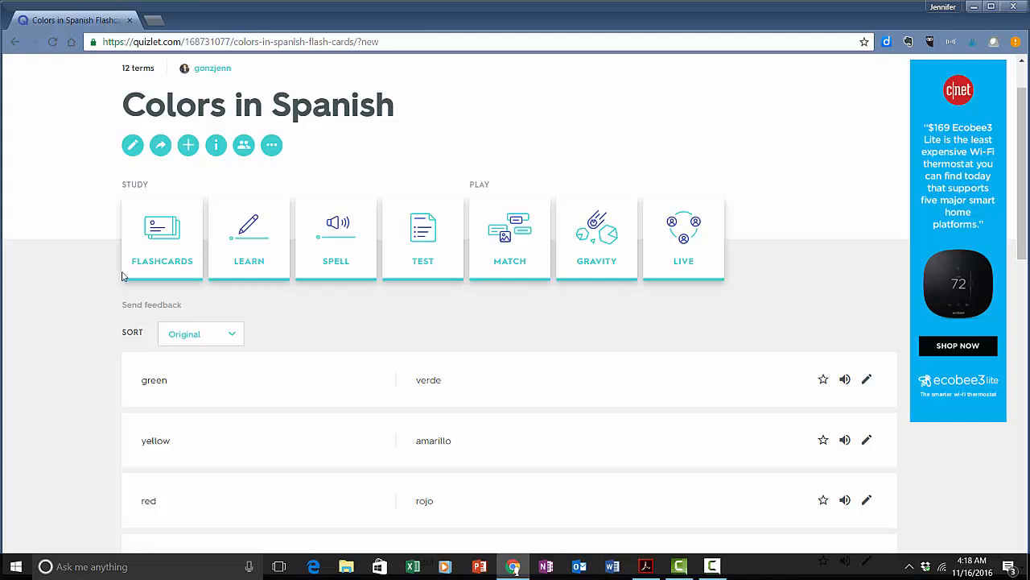
# - Study in Flashcards: flip green, replay amarillo audio, and advance through rojo to blanco
pyautogui.click(161, 233)
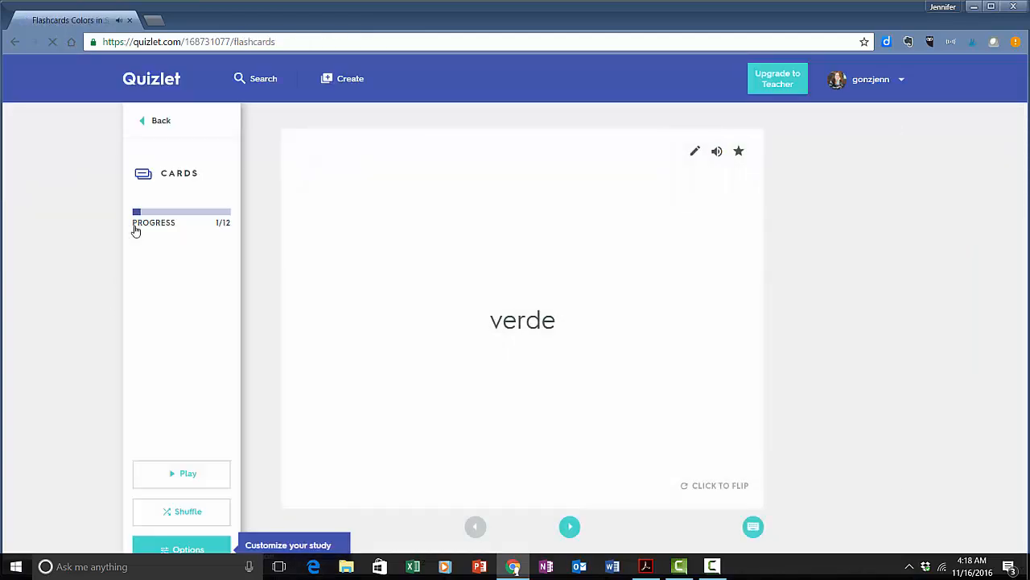
pyautogui.click(523, 320)
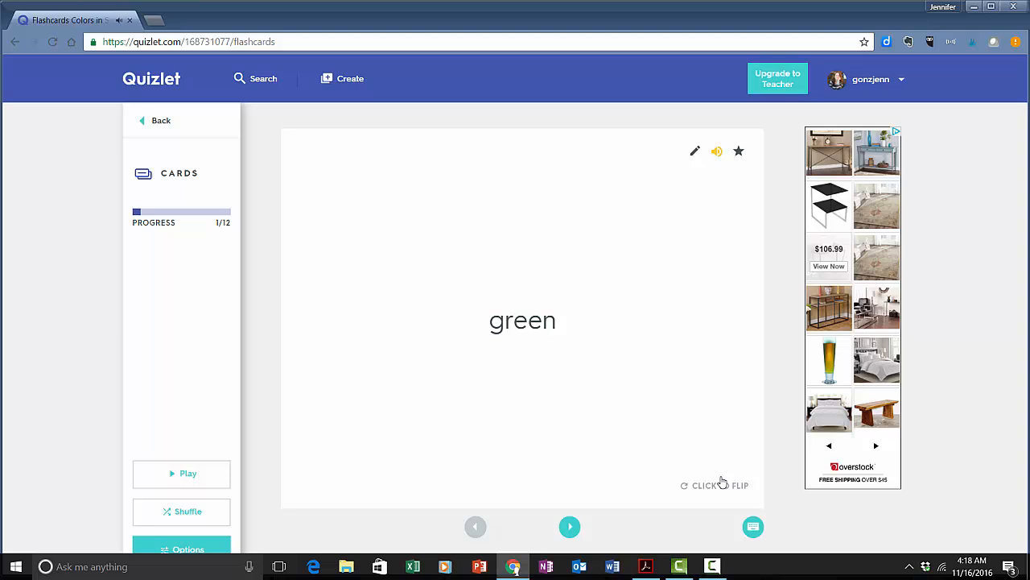
pyautogui.click(570, 526)
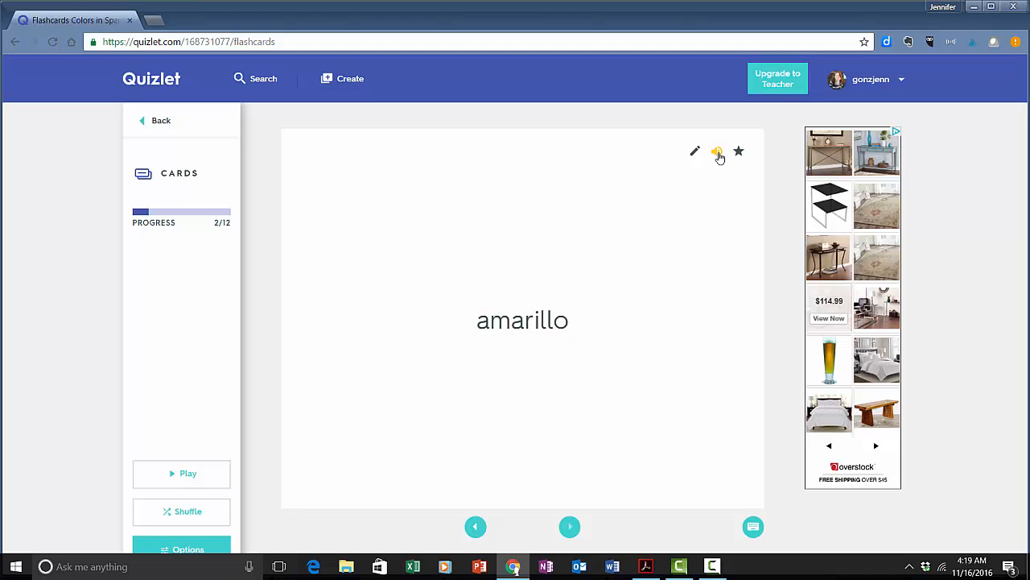
pyautogui.click(521, 320)
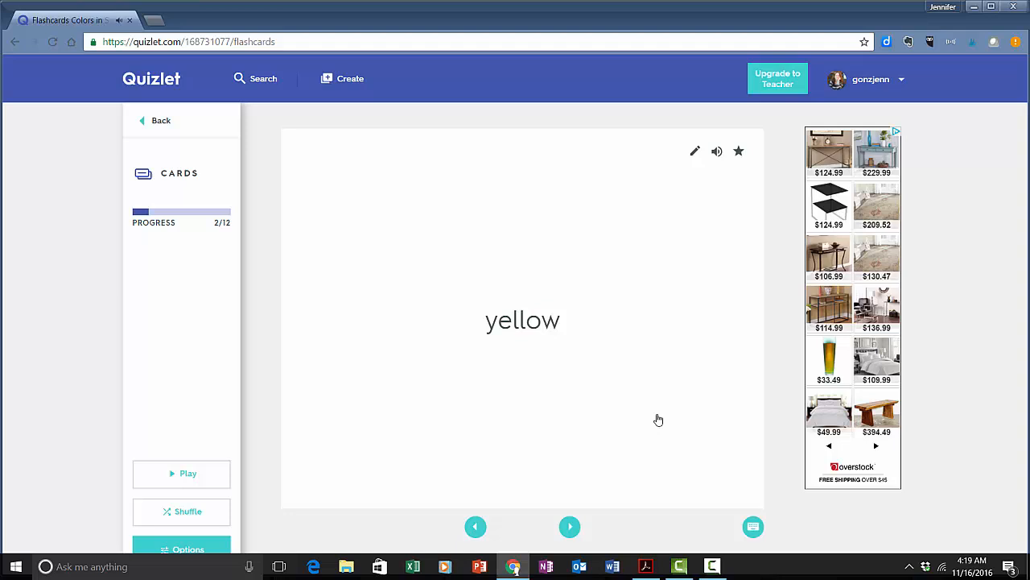
pyautogui.moveTo(594, 527)
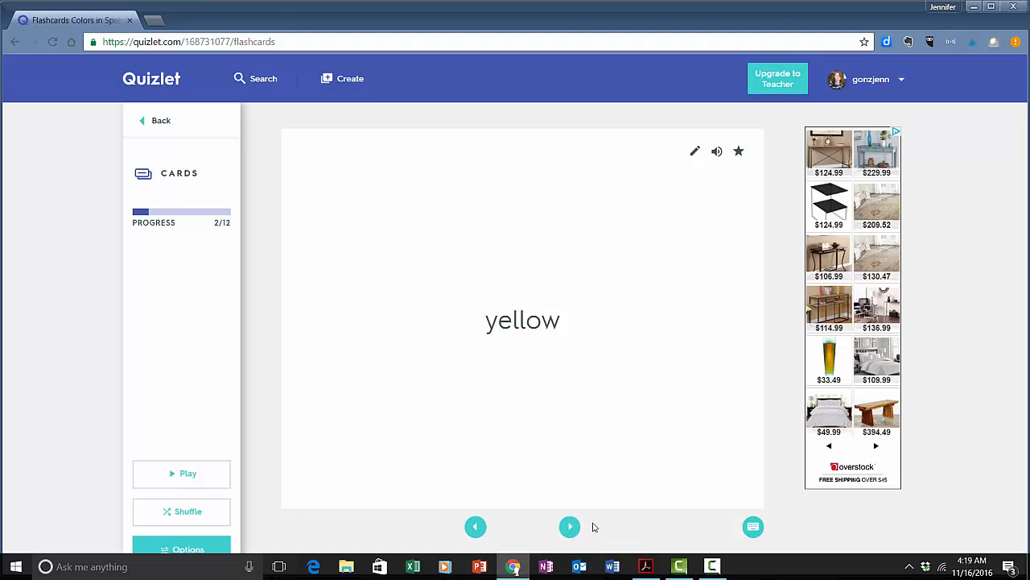
pyautogui.click(570, 526)
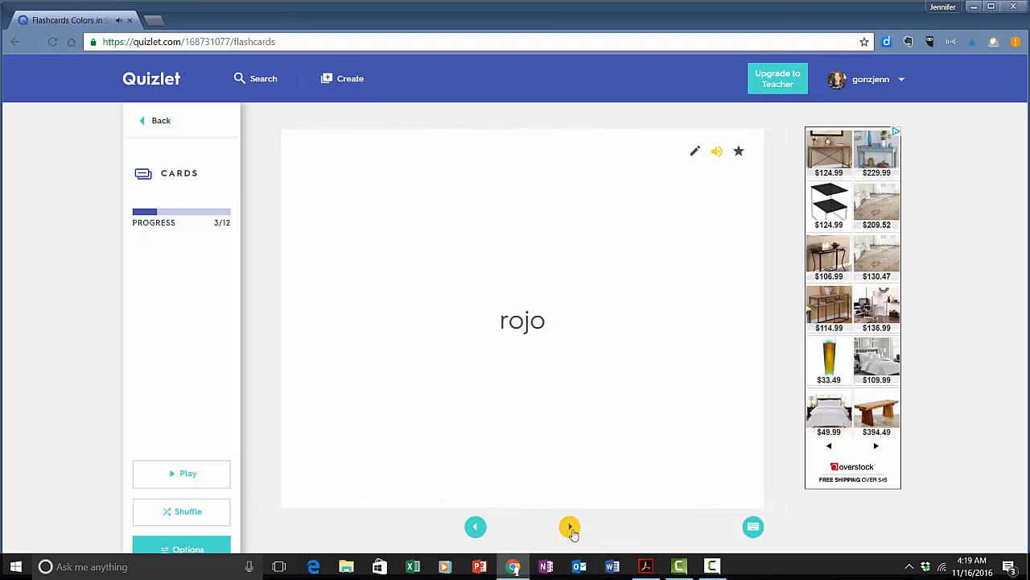
pyautogui.click(571, 527)
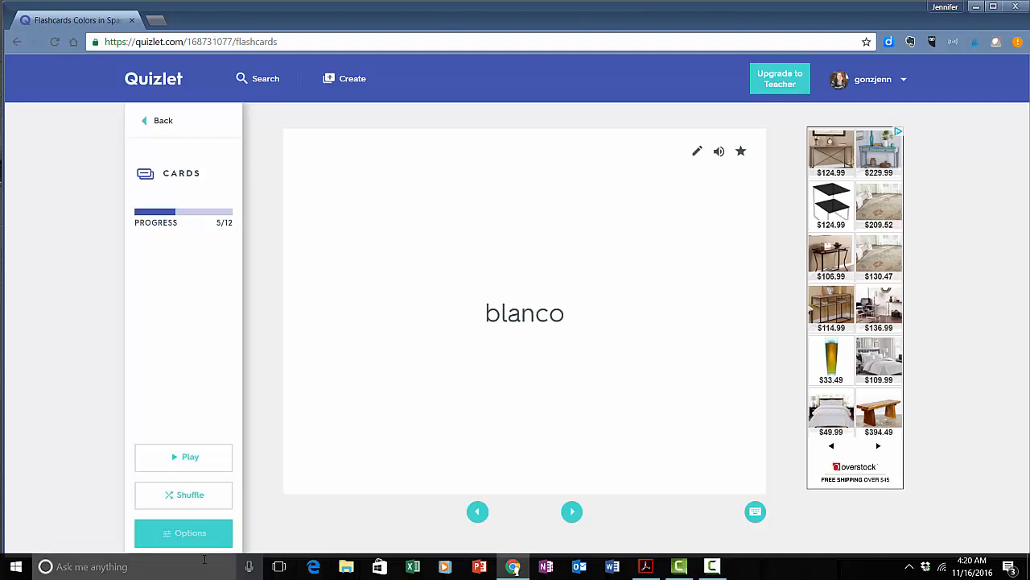
# - Set the flashcard options to start cards with English, then close the options
pyautogui.click(183, 533)
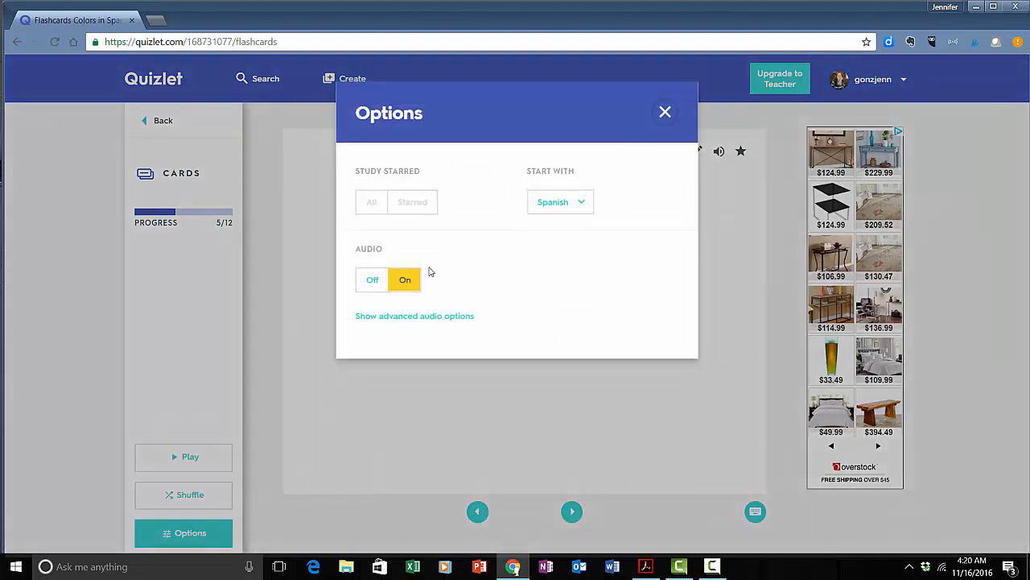
pyautogui.moveTo(558, 216)
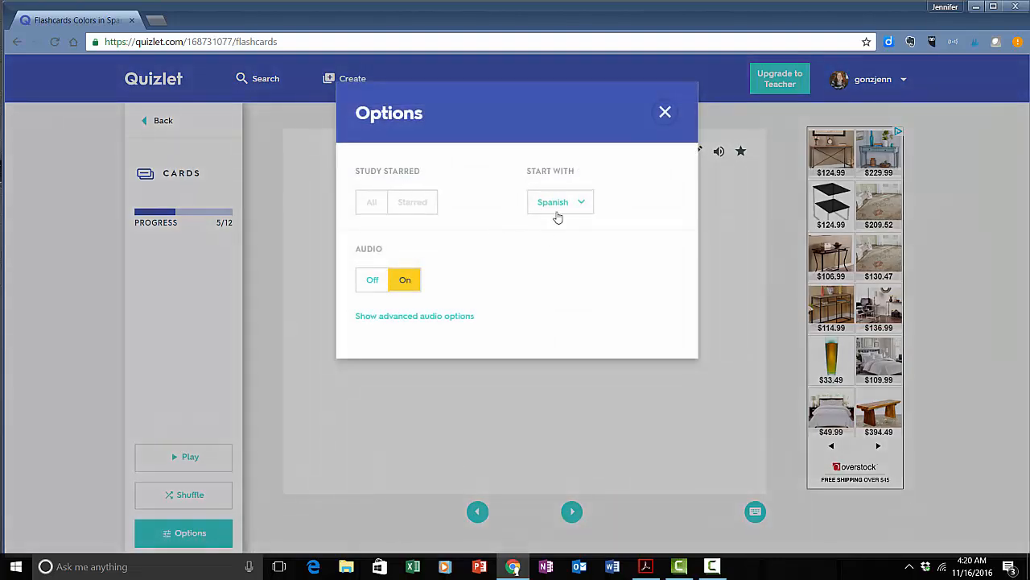
pyautogui.click(560, 201)
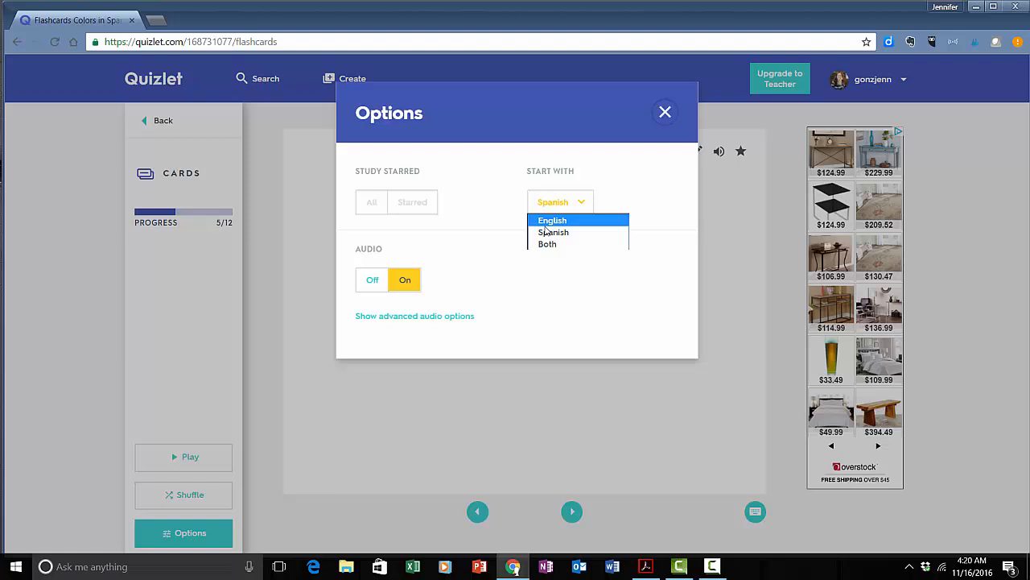
pyautogui.click(553, 220)
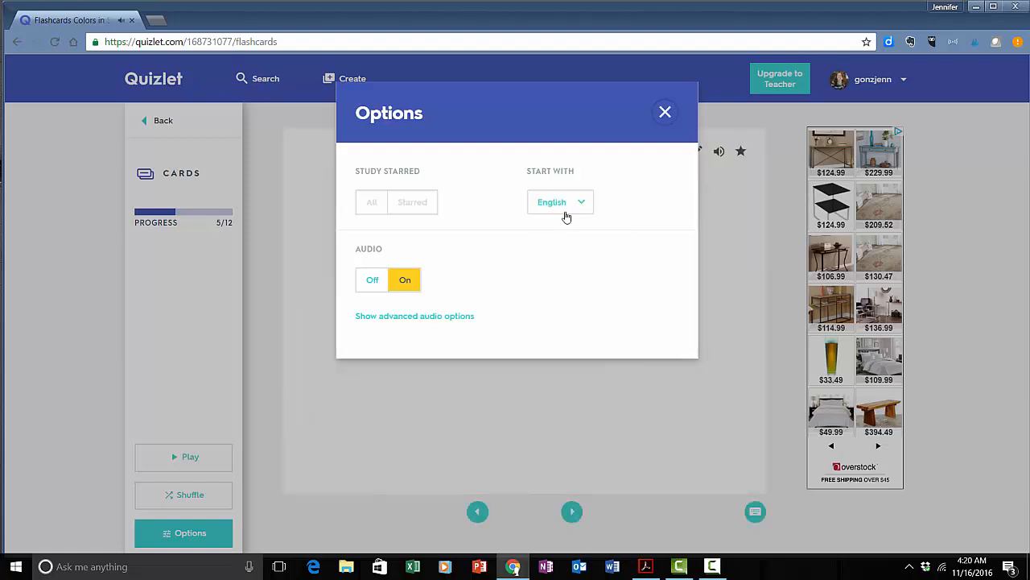
pyautogui.click(560, 202)
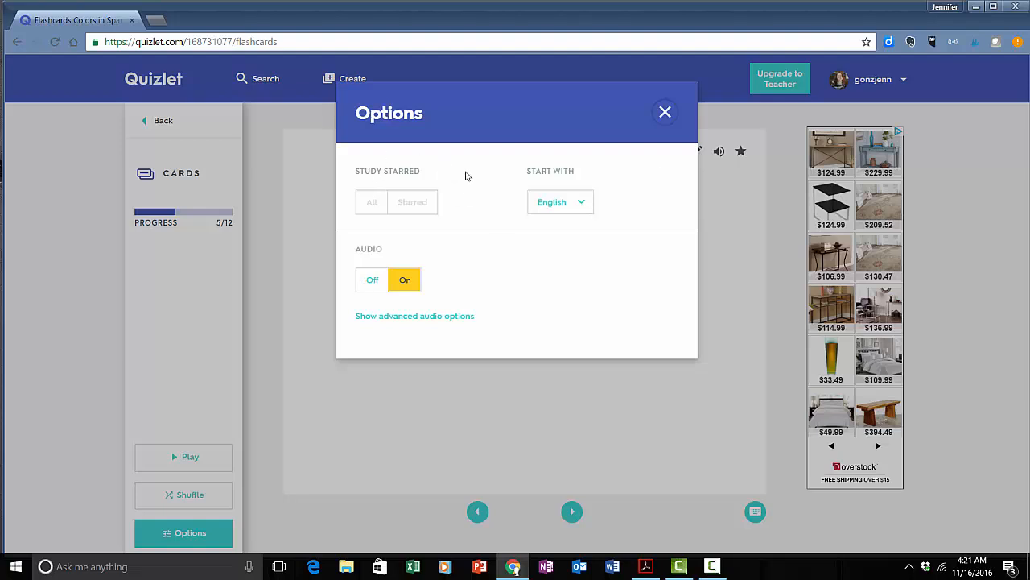
pyautogui.moveTo(620, 117)
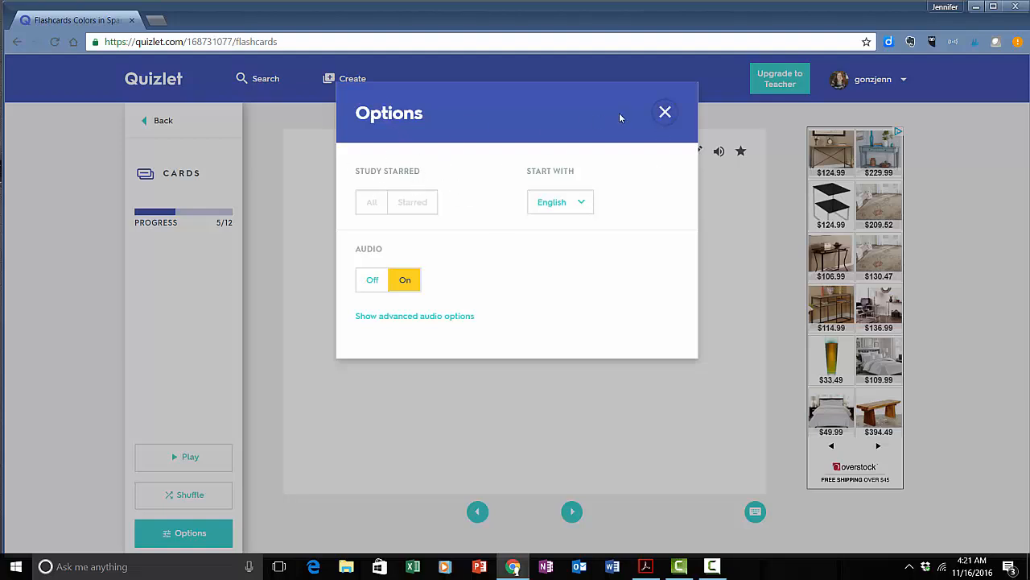
pyautogui.click(665, 112)
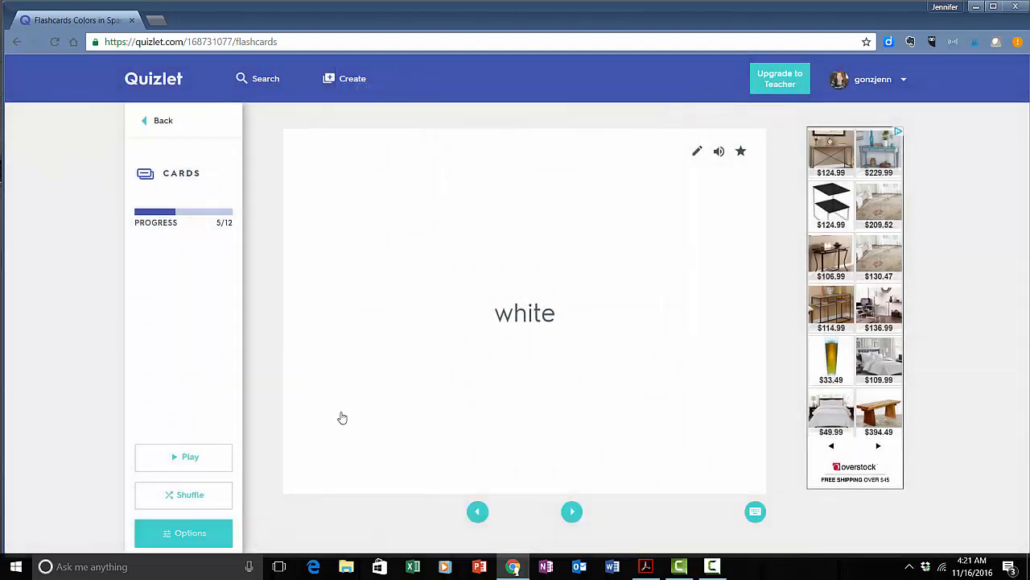
pyautogui.moveTo(488, 353)
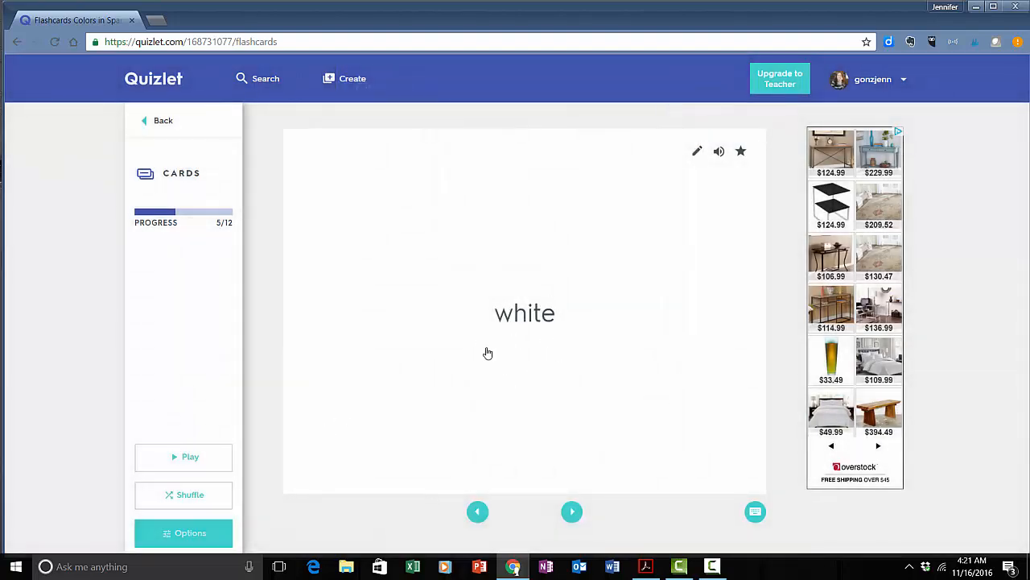
pyautogui.moveTo(719, 346)
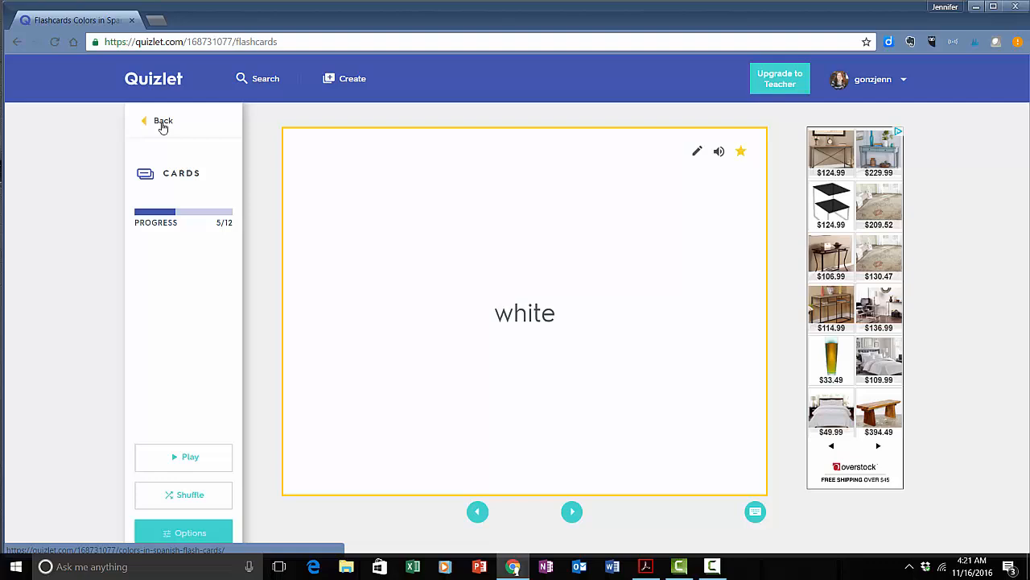
# - Leave flashcard study and reach the Colors in Spanish set page
pyautogui.click(162, 120)
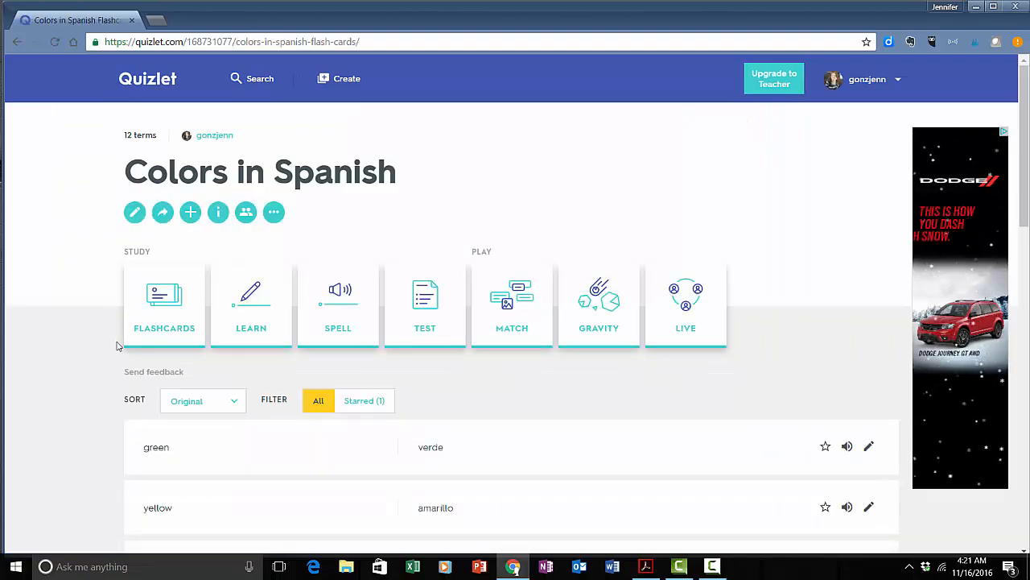
pyautogui.click(250, 306)
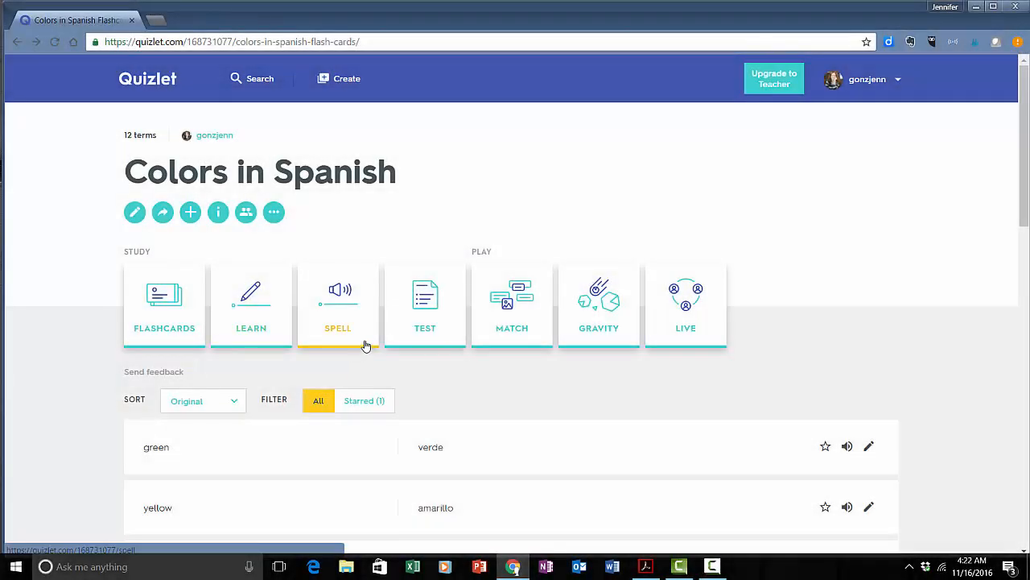
# - Launch Spell mode, answer verde with 'green', and open the Spell options
pyautogui.click(338, 306)
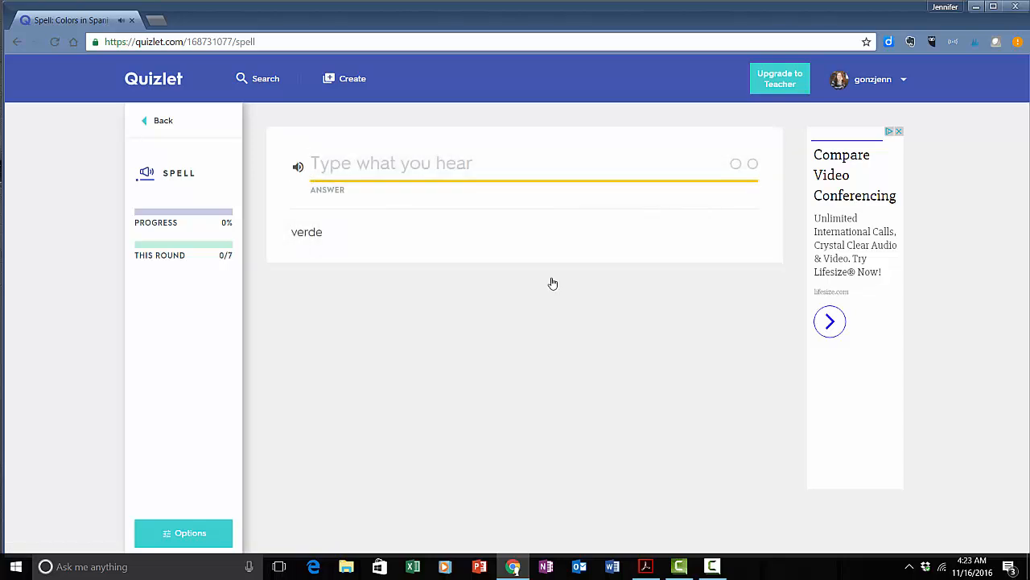
pyautogui.write('green')
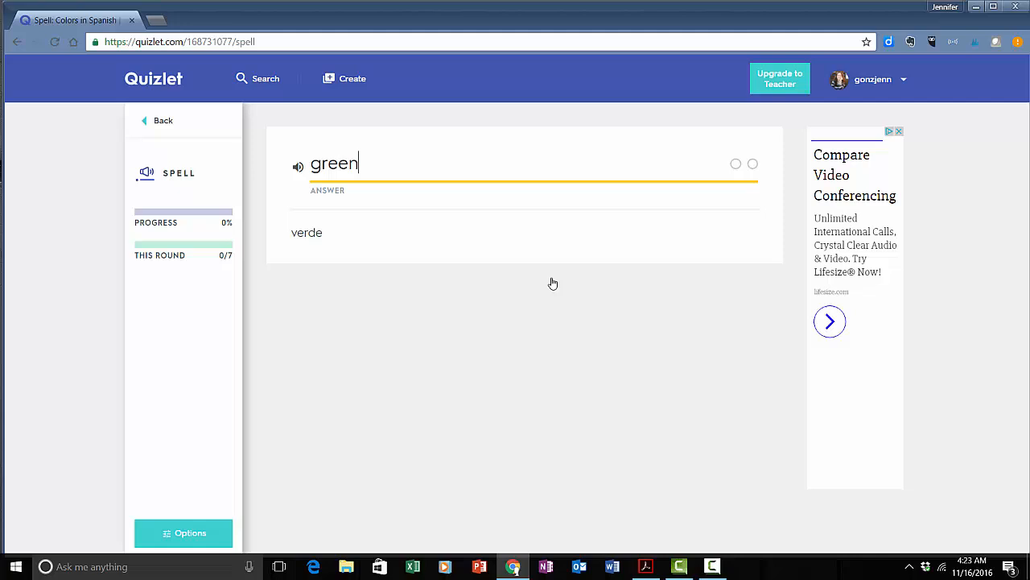
pyautogui.press('enter')
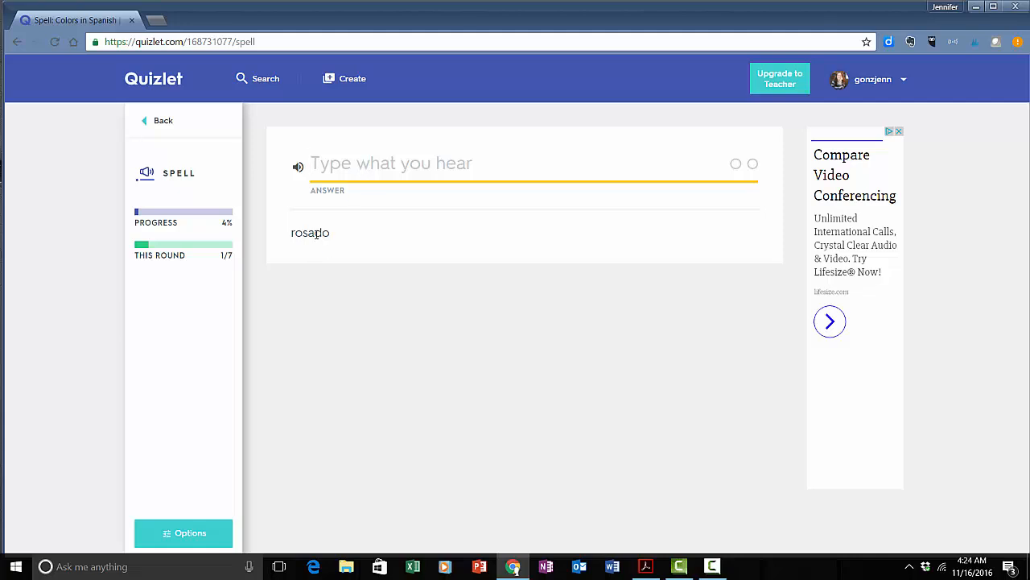
pyautogui.click(183, 532)
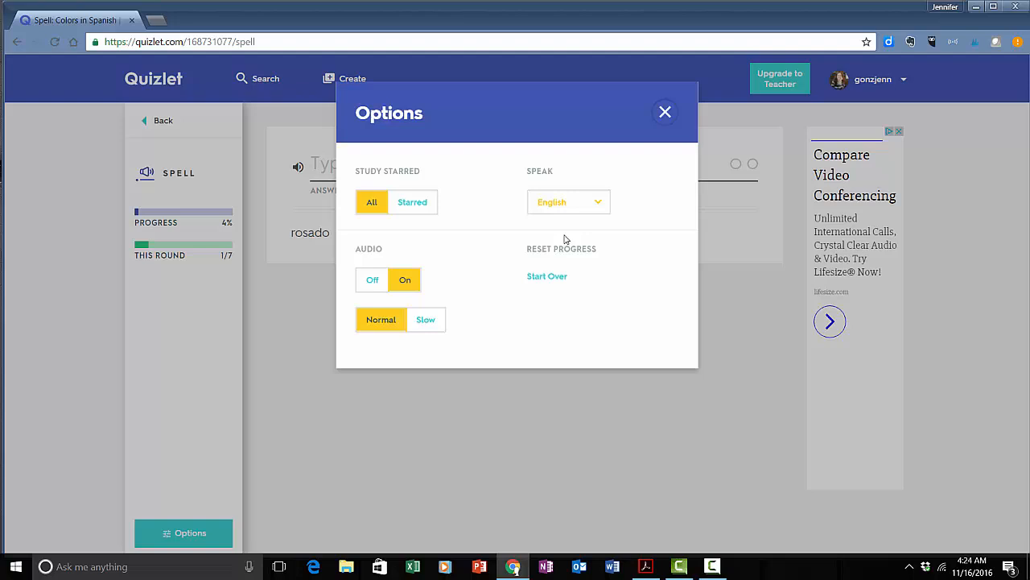
# - Switch Spell to speak Spanish, accept the progress reset, and spell 'marrón' for brown
pyautogui.click(567, 202)
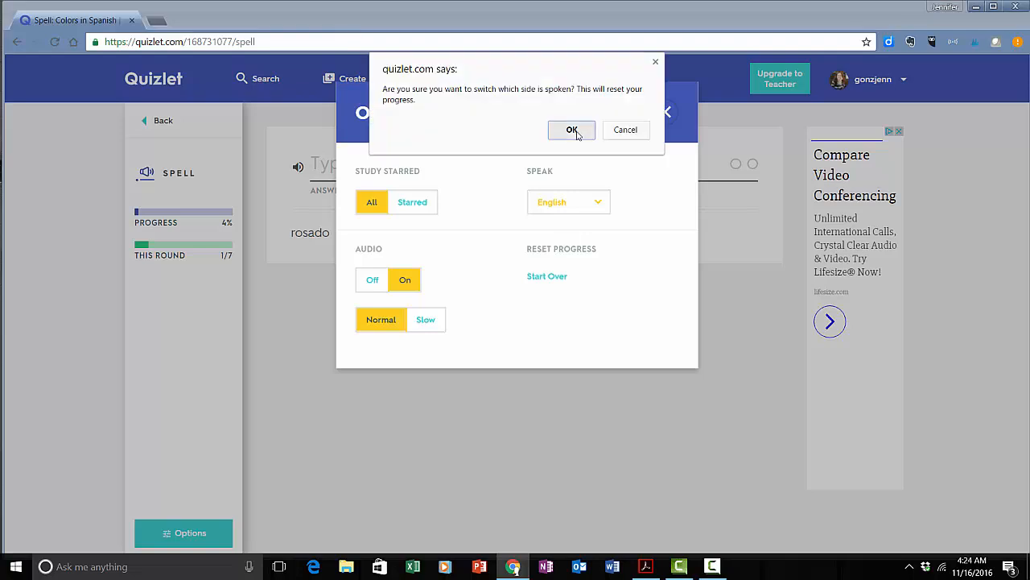
pyautogui.click(572, 129)
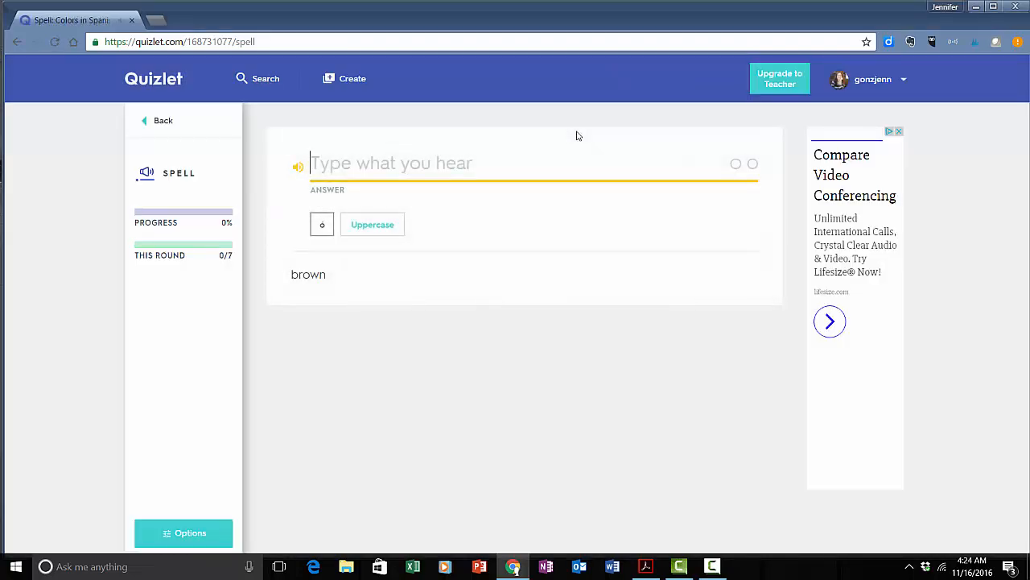
pyautogui.write('marron')
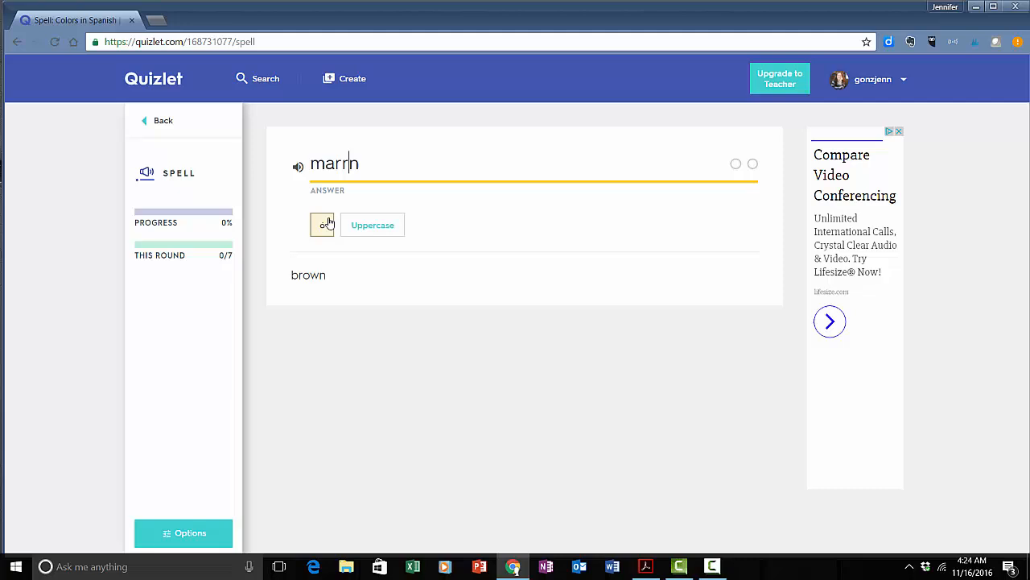
pyautogui.click(322, 225)
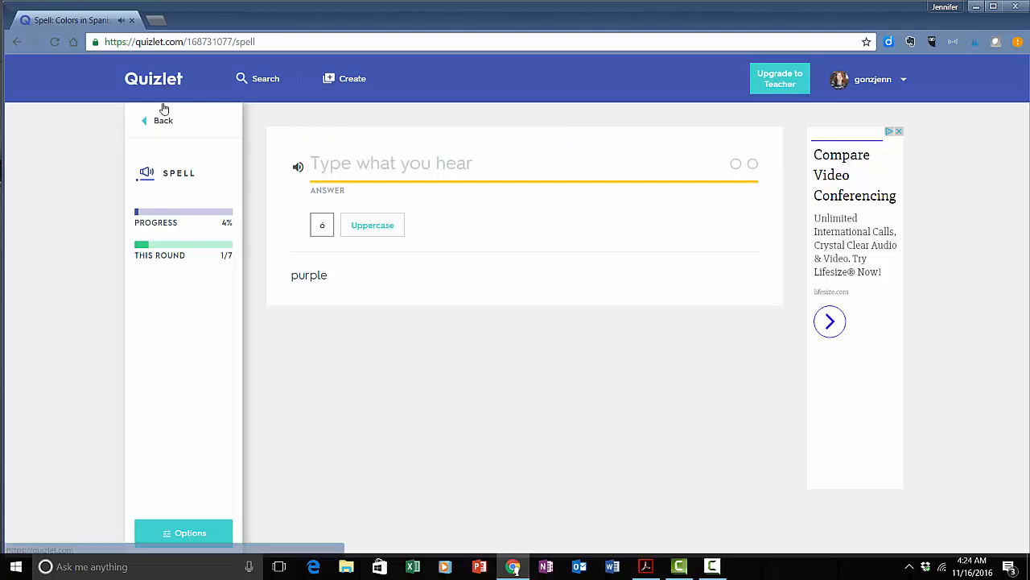
# - Open the Colors in Spanish practice test, scroll through its questions, then return to the set
pyautogui.click(163, 120)
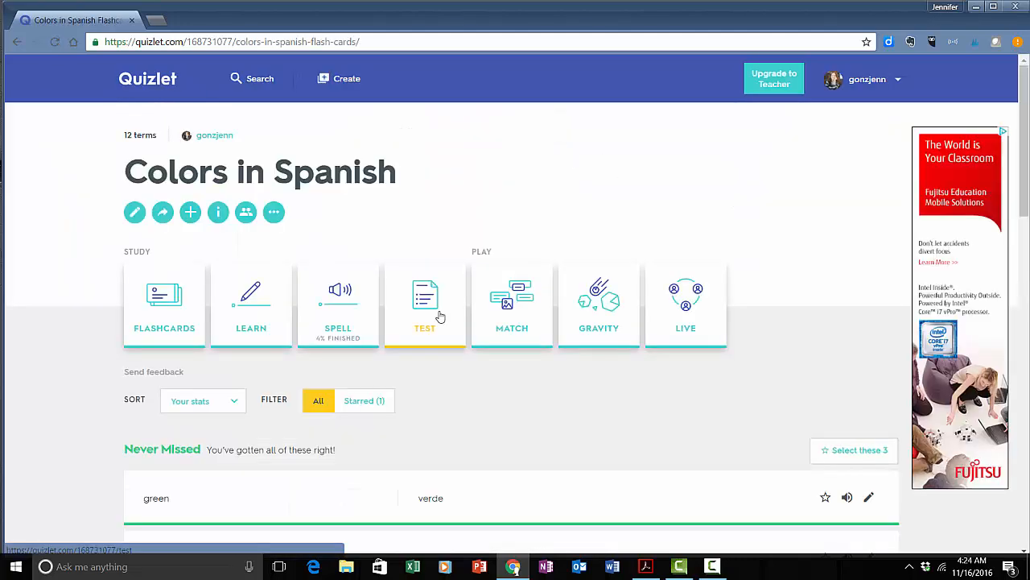
pyautogui.click(425, 305)
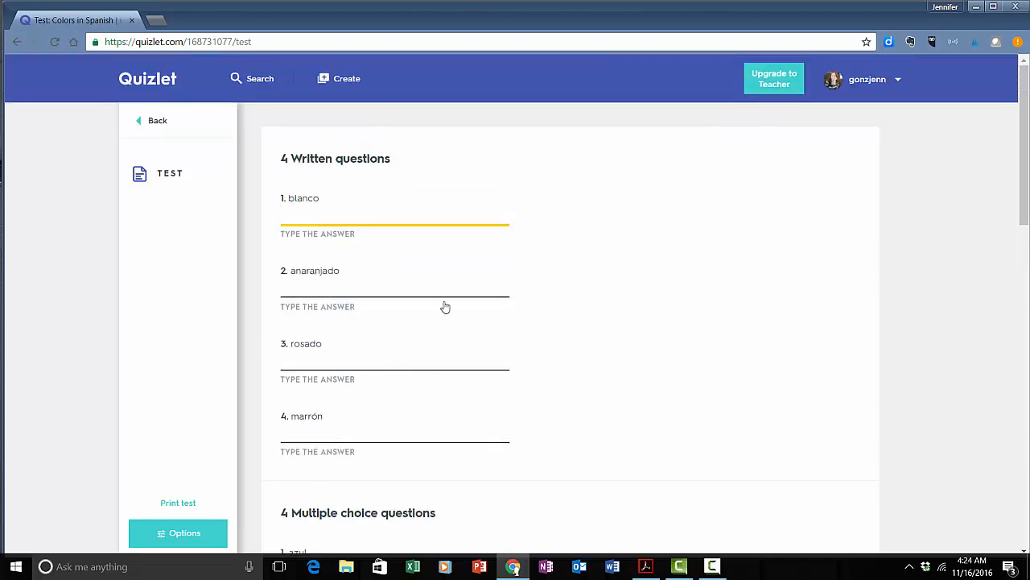
pyautogui.scroll(-3)
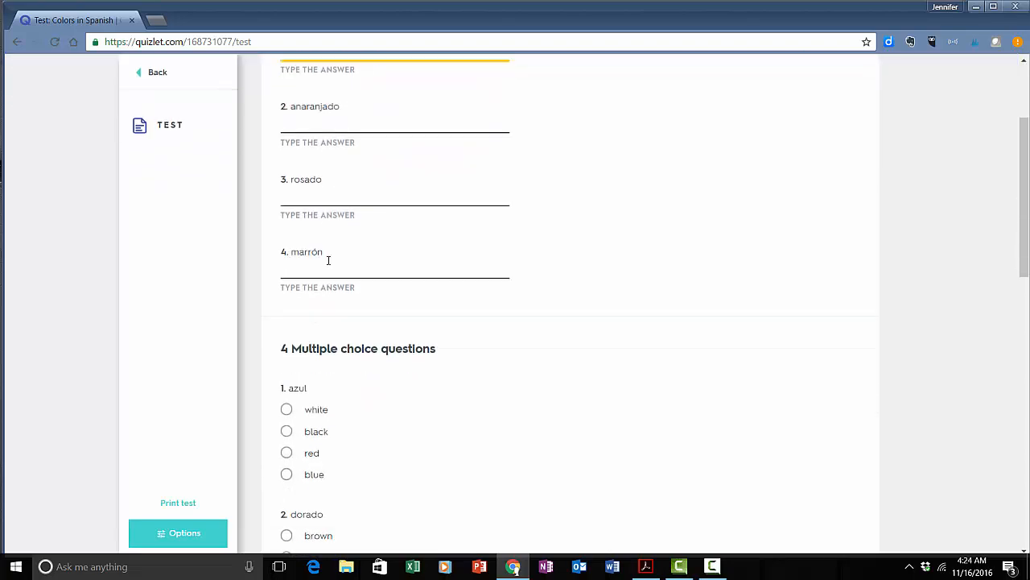
pyautogui.scroll(-3)
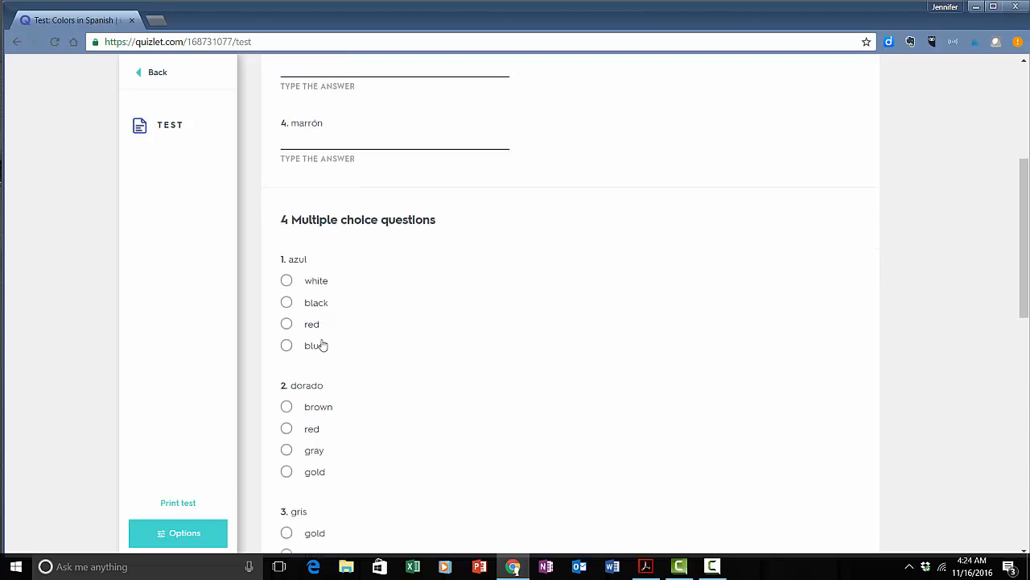
pyautogui.scroll(-3)
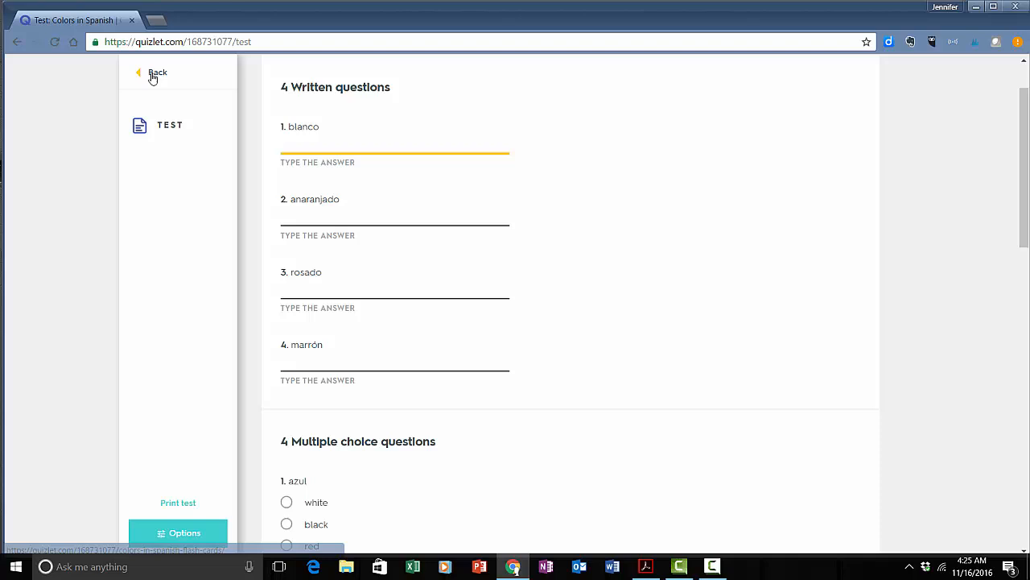
pyautogui.click(153, 72)
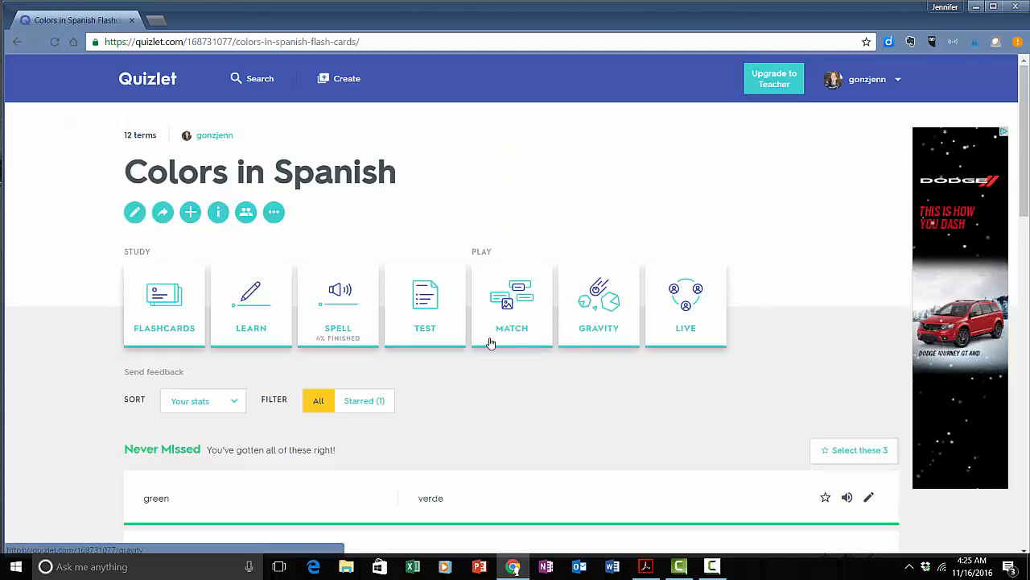
pyautogui.moveTo(578, 362)
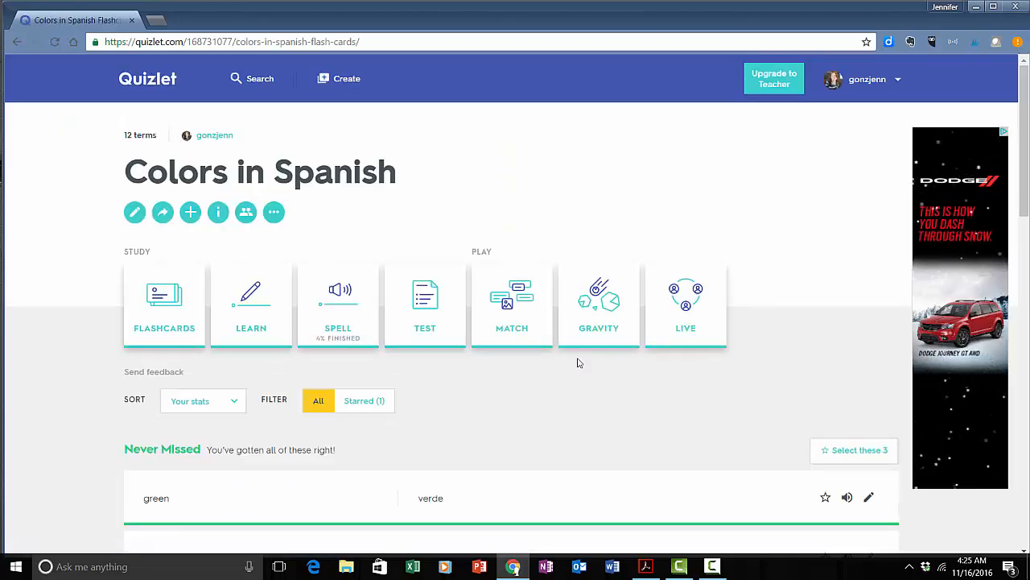
# - Clear the Match board by pairing English colours with Spanish words, setting a 30-second best
pyautogui.click(512, 305)
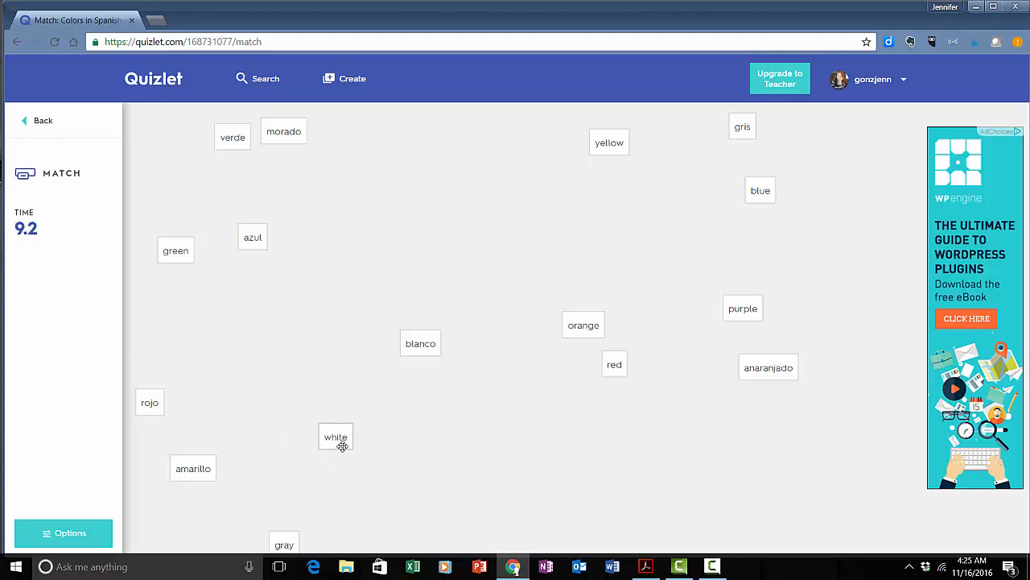
pyautogui.moveTo(336, 436); pyautogui.dragTo(420, 346)
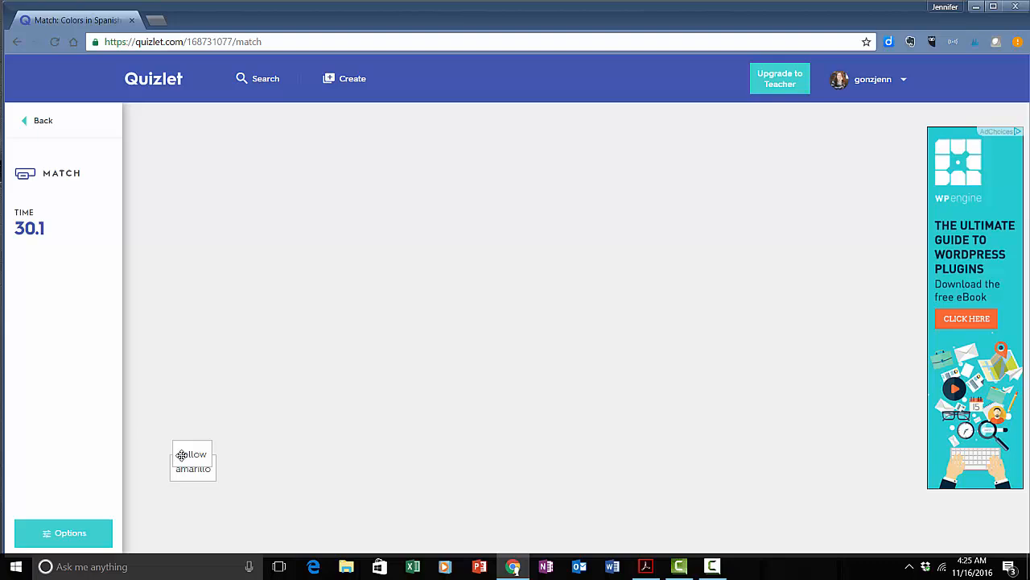
pyautogui.click(38, 120)
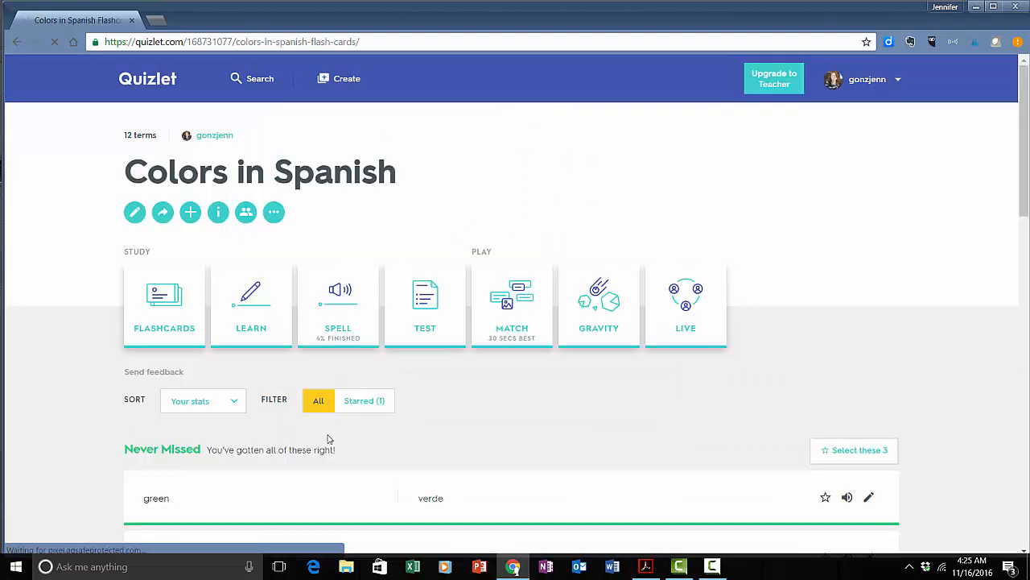
# - Start Gravity and answer asteroids with 'dorado' and 'rojo', reaching a score of 170
pyautogui.click(598, 306)
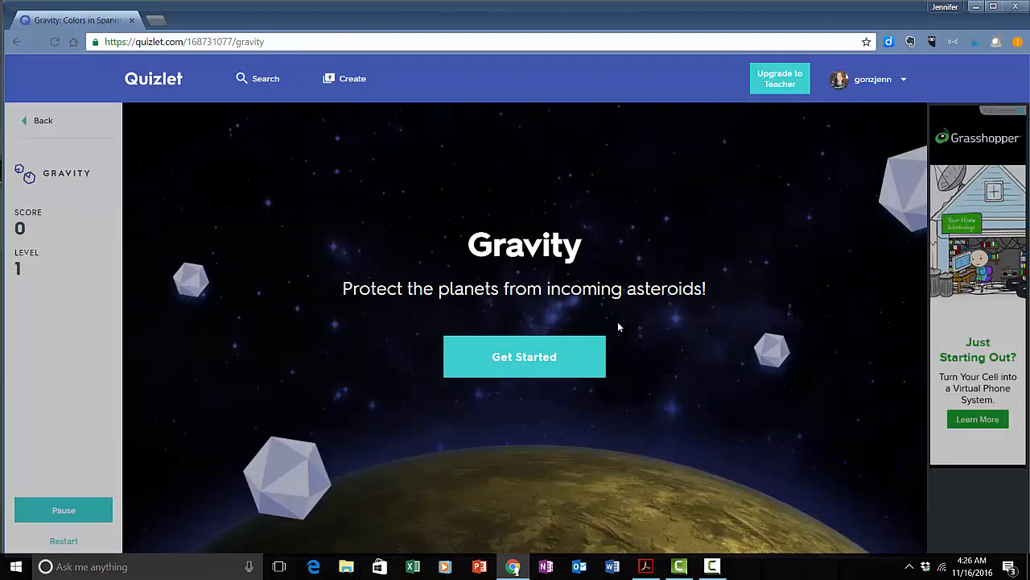
pyautogui.click(524, 355)
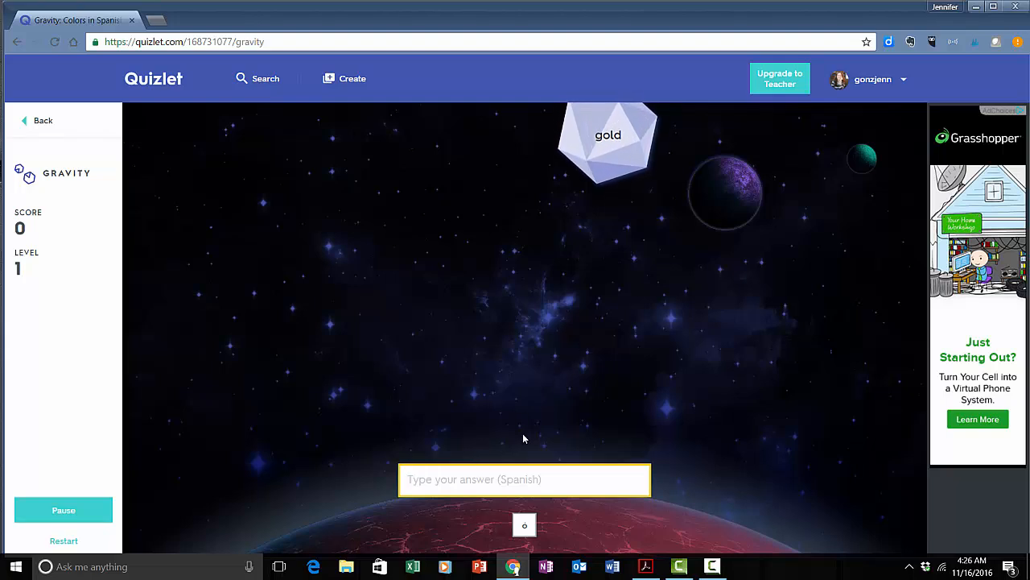
pyautogui.write('dorado')
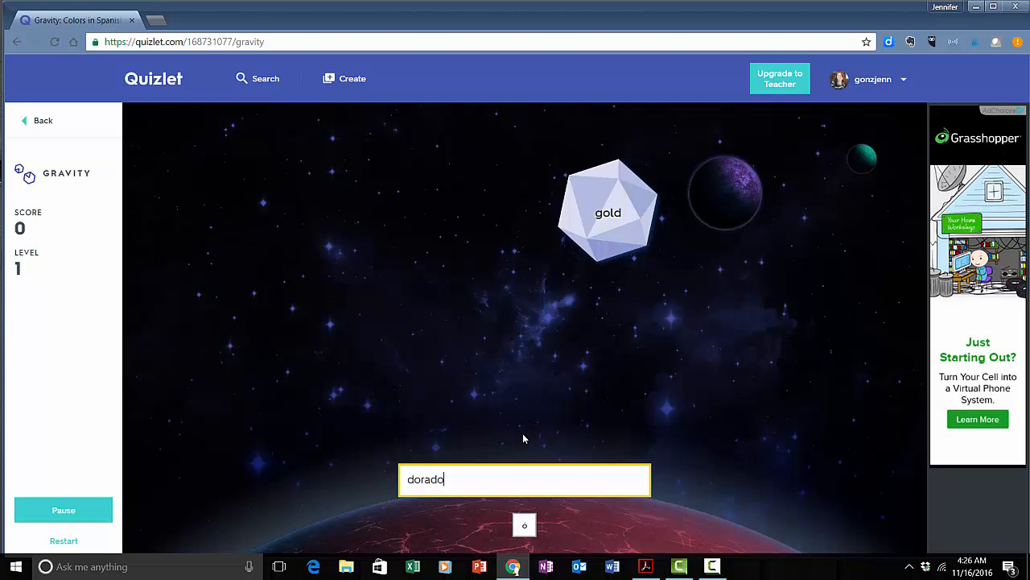
pyautogui.press('enter')
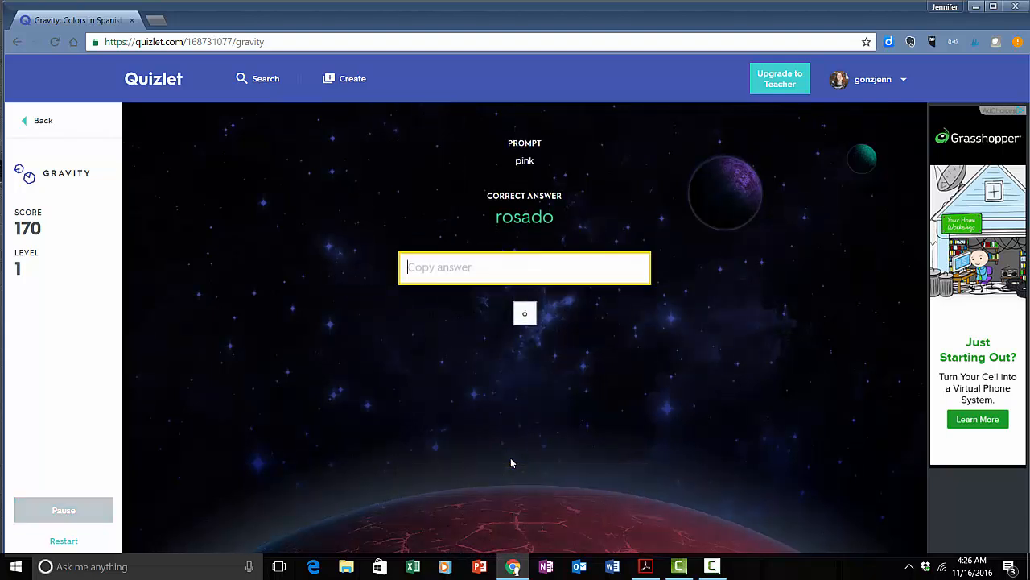
pyautogui.write('ro')
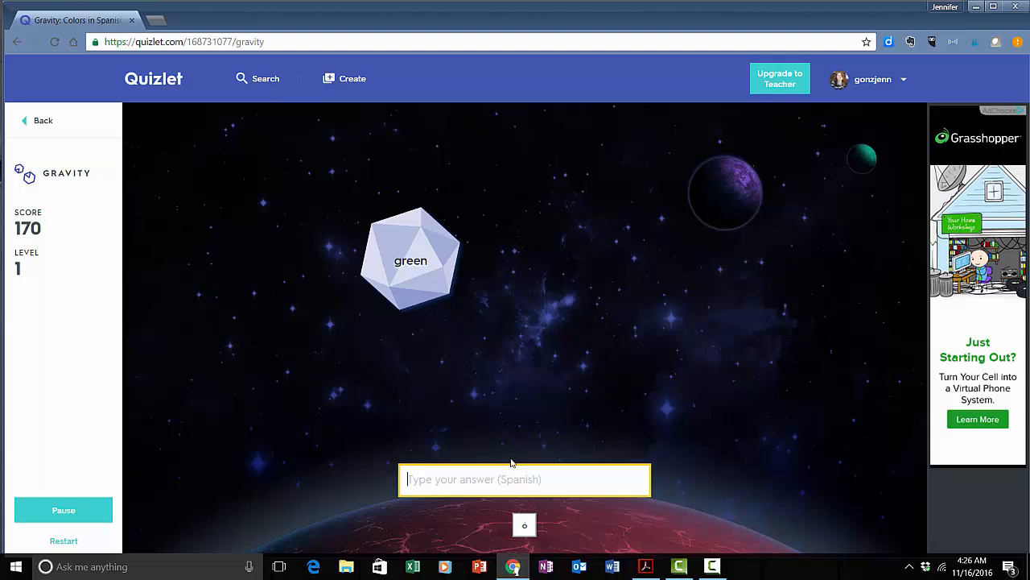
pyautogui.write('roj')
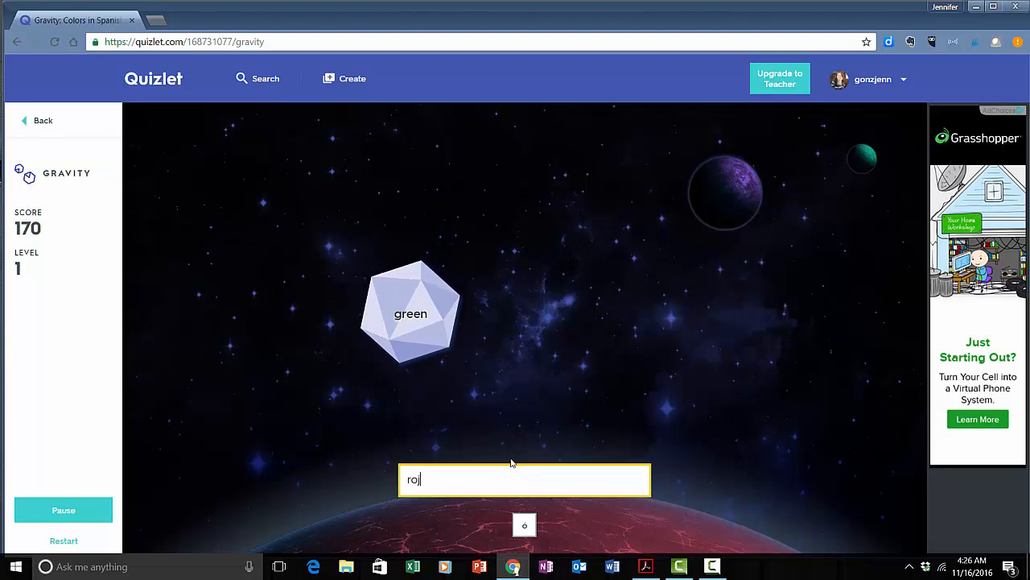